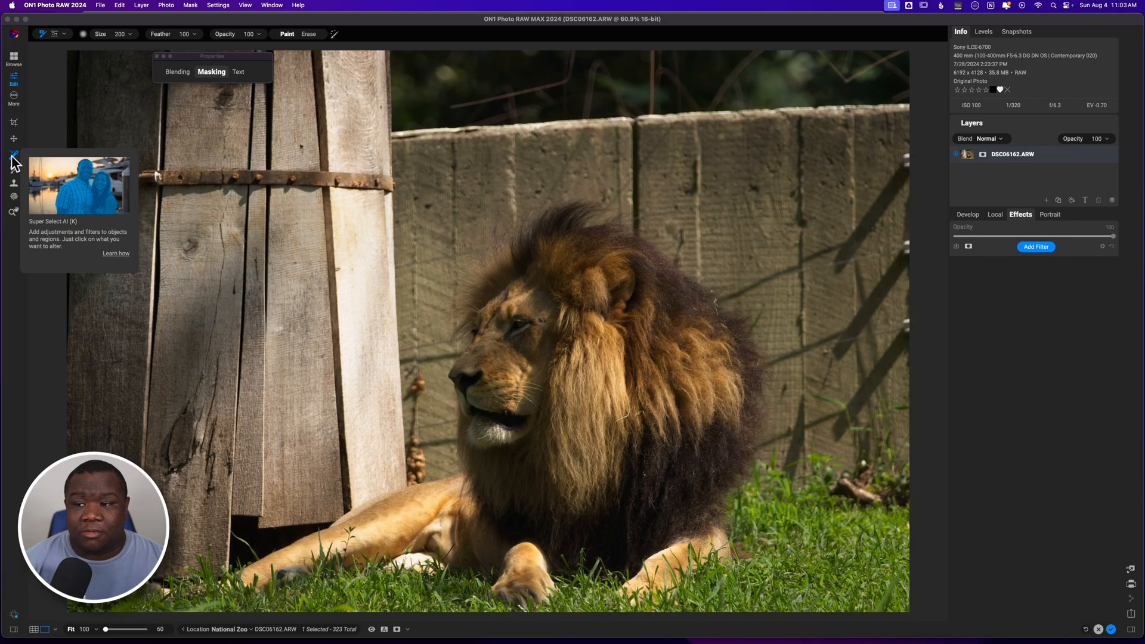
- Activate the Super Select AI tool from the left toolbar
{"action": "left_click", "coordinate": [13, 155]}
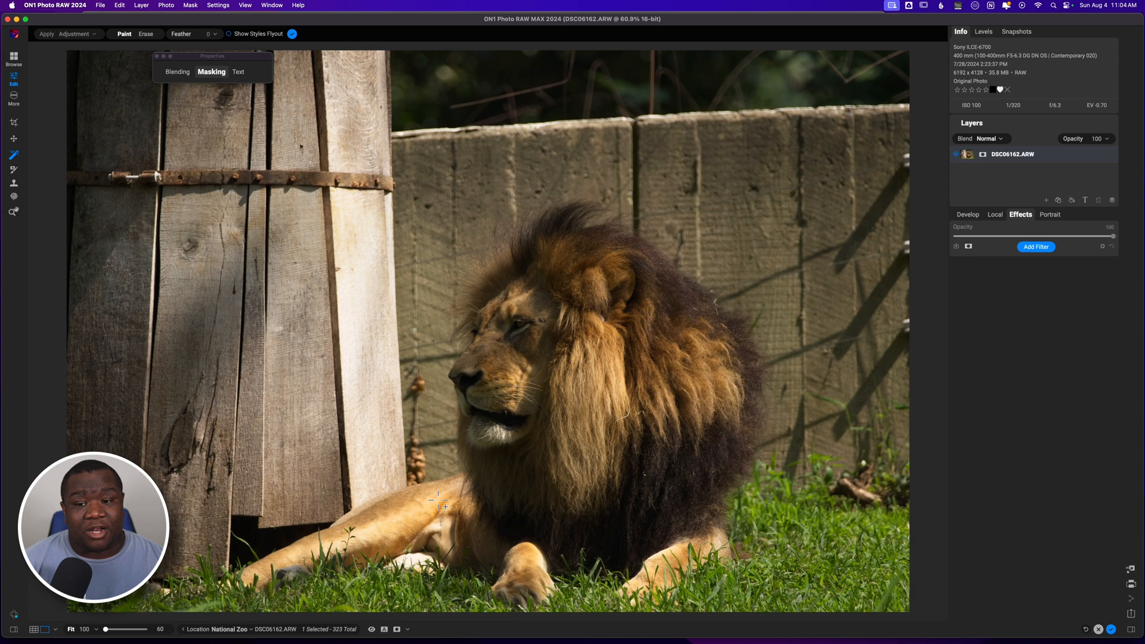
{"action": "mouse_move", "coordinate": [392, 467]}
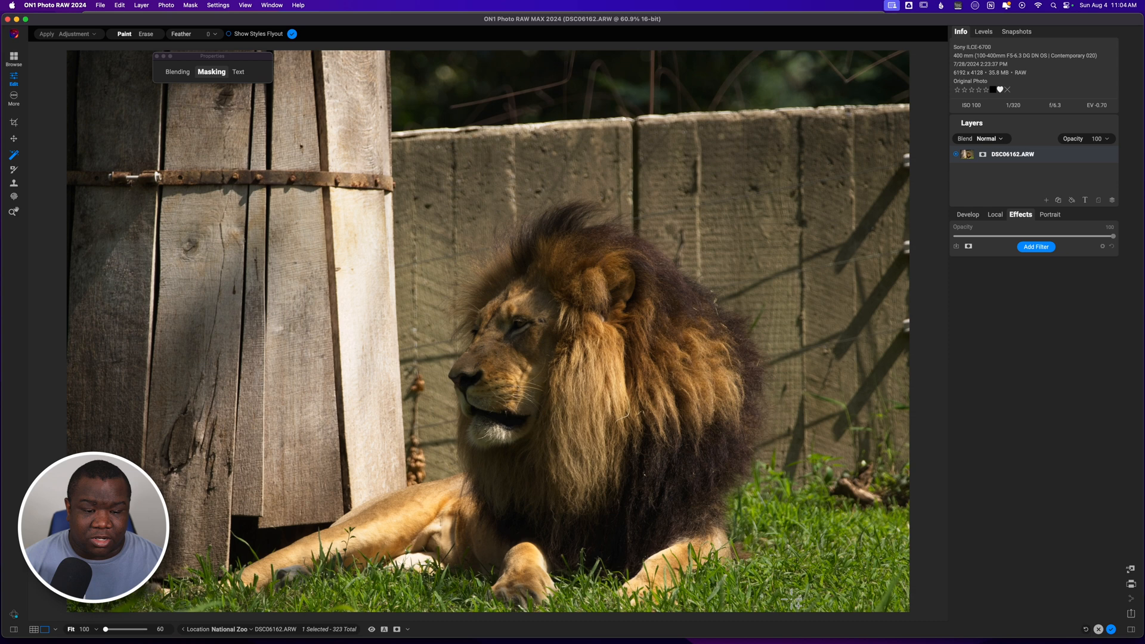
- Box in the lion for AI selection and inspect the mask edge at its face
{"action": "left_click_drag", "start_coordinate": [195, 239], "coordinate": [789, 593]}
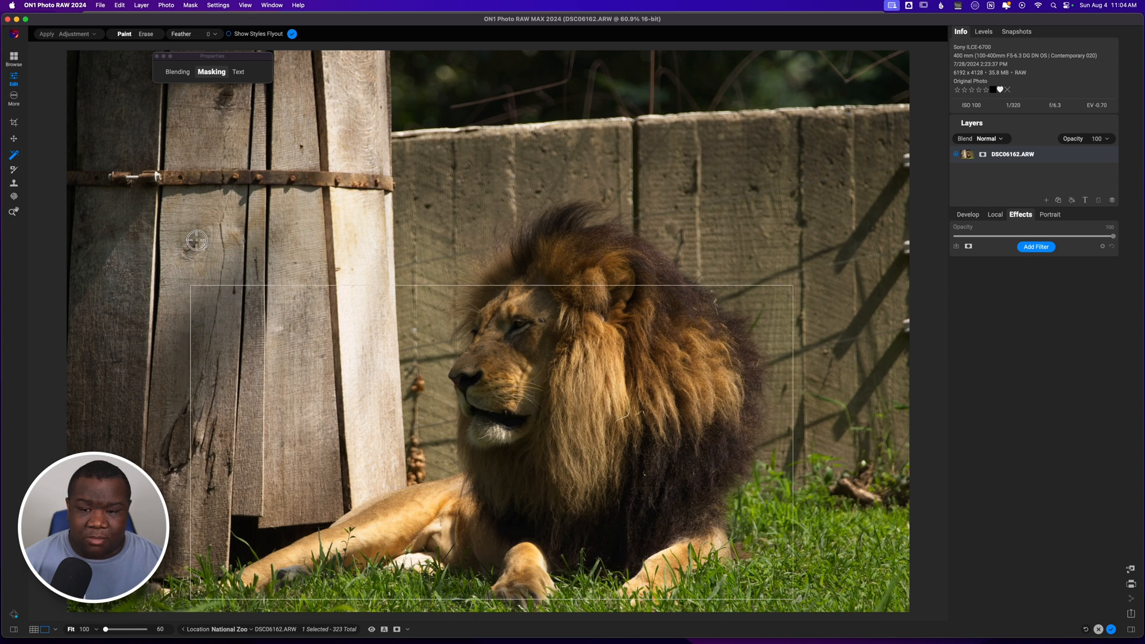
{"action": "left_click_drag", "start_coordinate": [196, 240], "coordinate": [187, 187]}
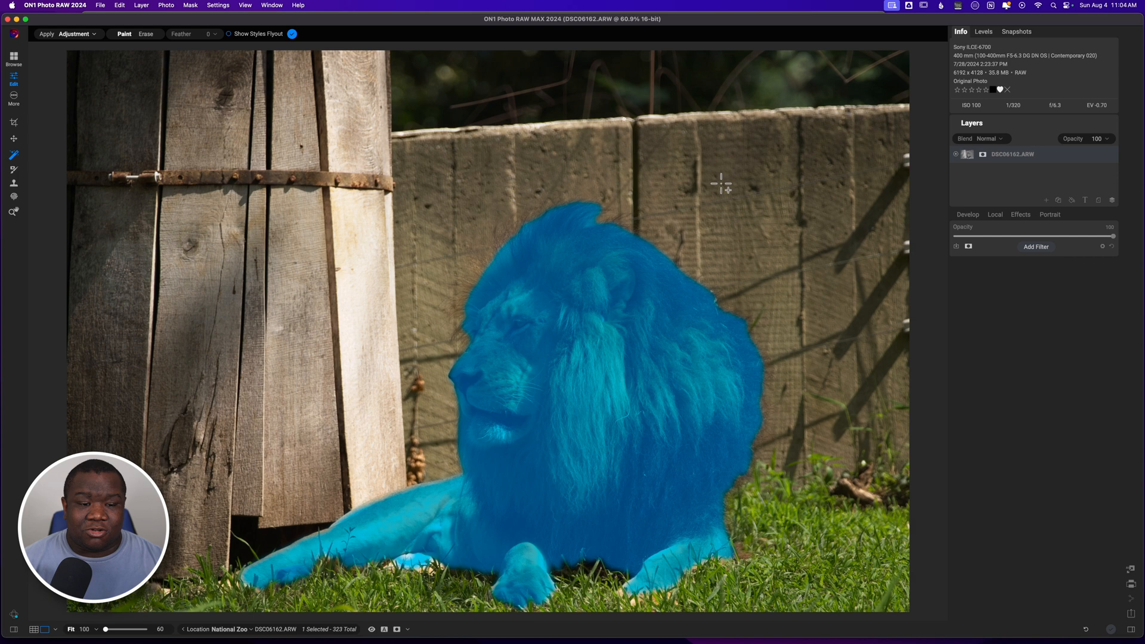
{"action": "mouse_move", "coordinate": [727, 308]}
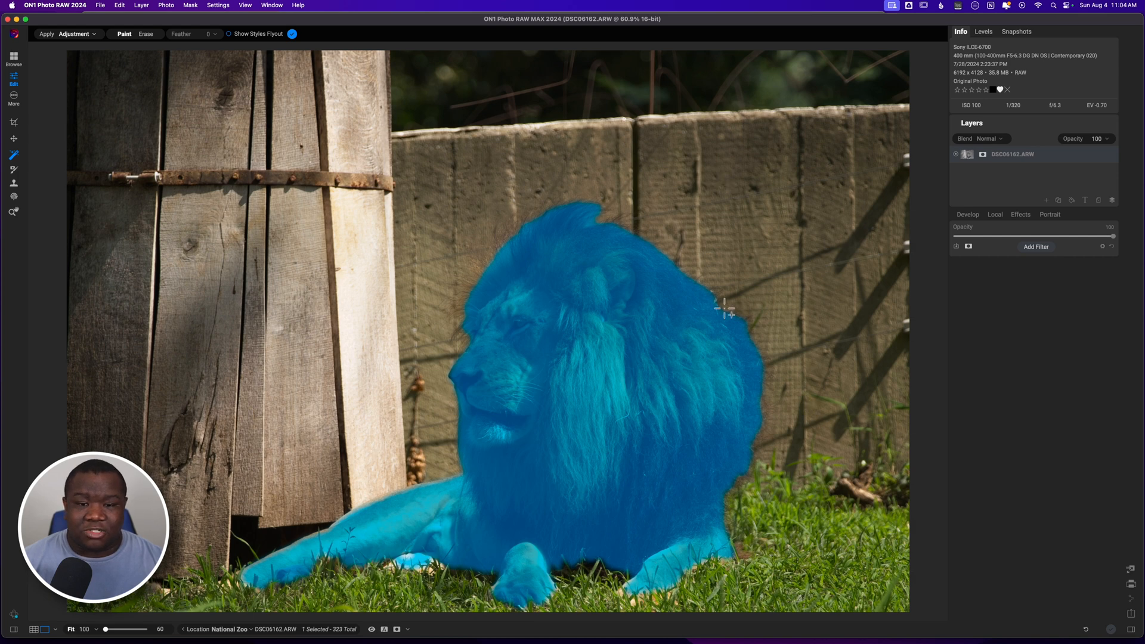
{"action": "mouse_move", "coordinate": [681, 502]}
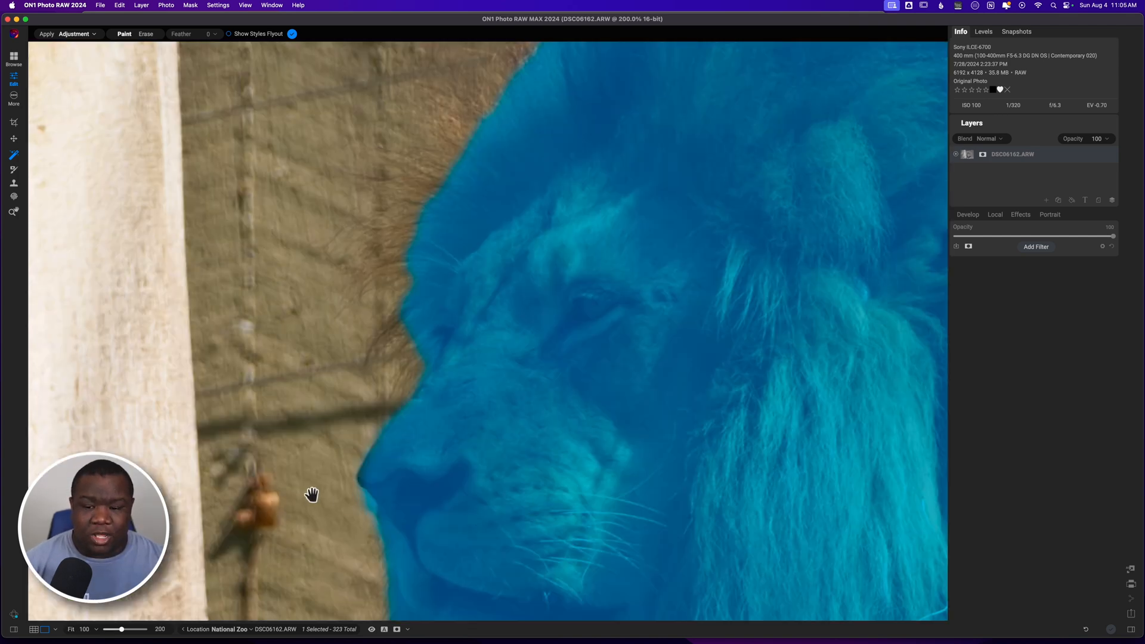
{"action": "left_click_drag", "start_coordinate": [311, 494], "coordinate": [252, 441]}
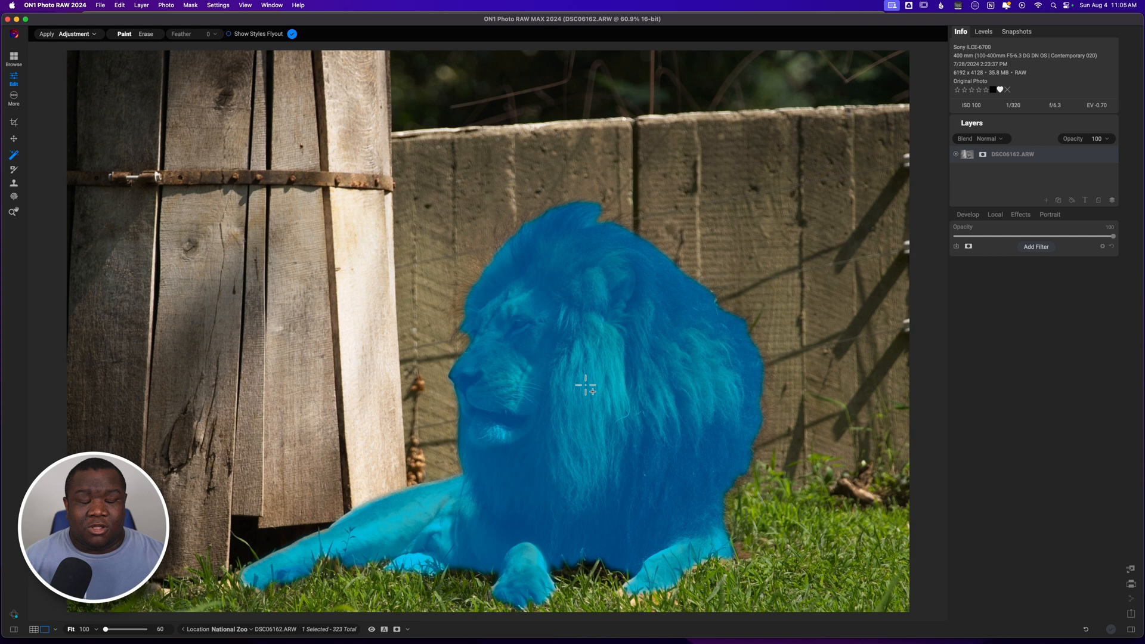
{"action": "mouse_move", "coordinate": [555, 420]}
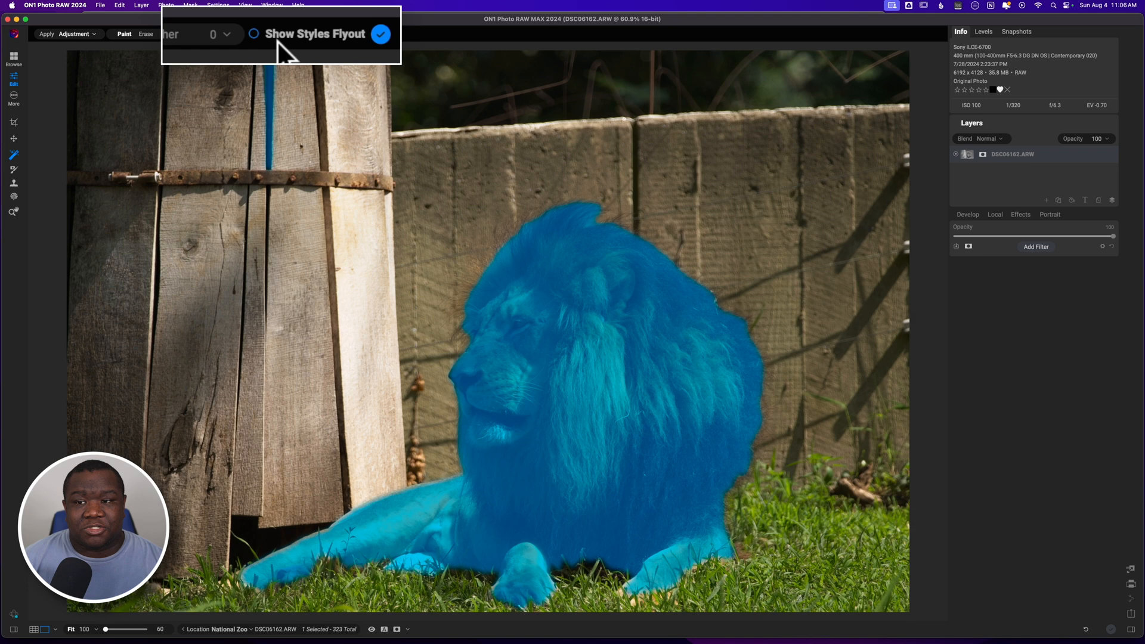
{"action": "mouse_move", "coordinate": [571, 305]}
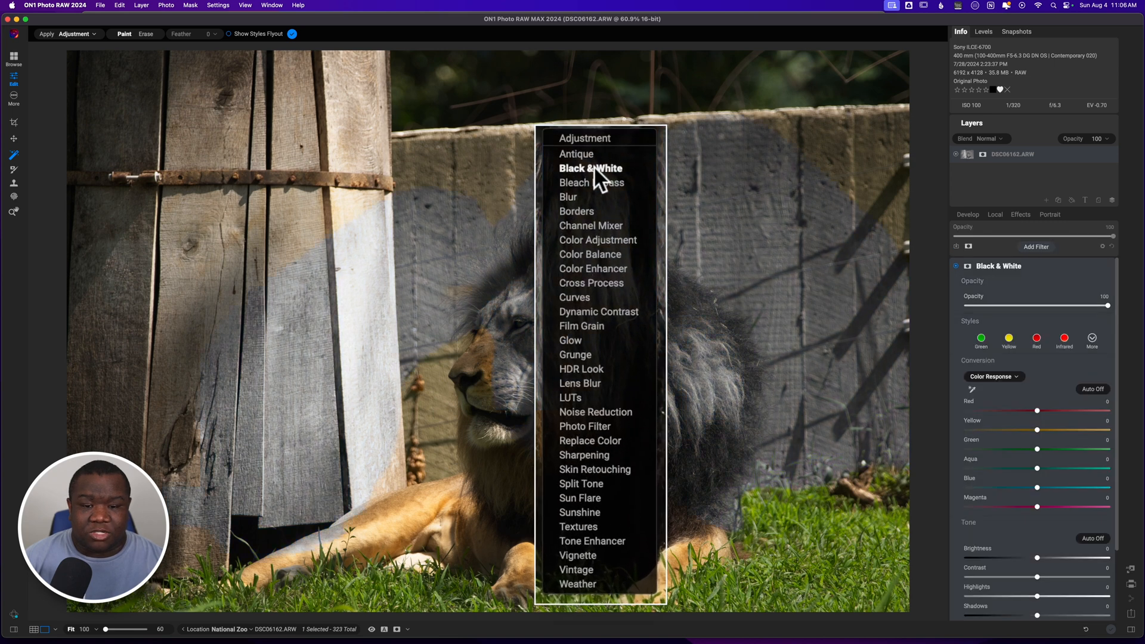
- Preview the Blur filter on the lion, then reselect it and reopen the filter list
{"action": "left_click", "coordinate": [568, 197]}
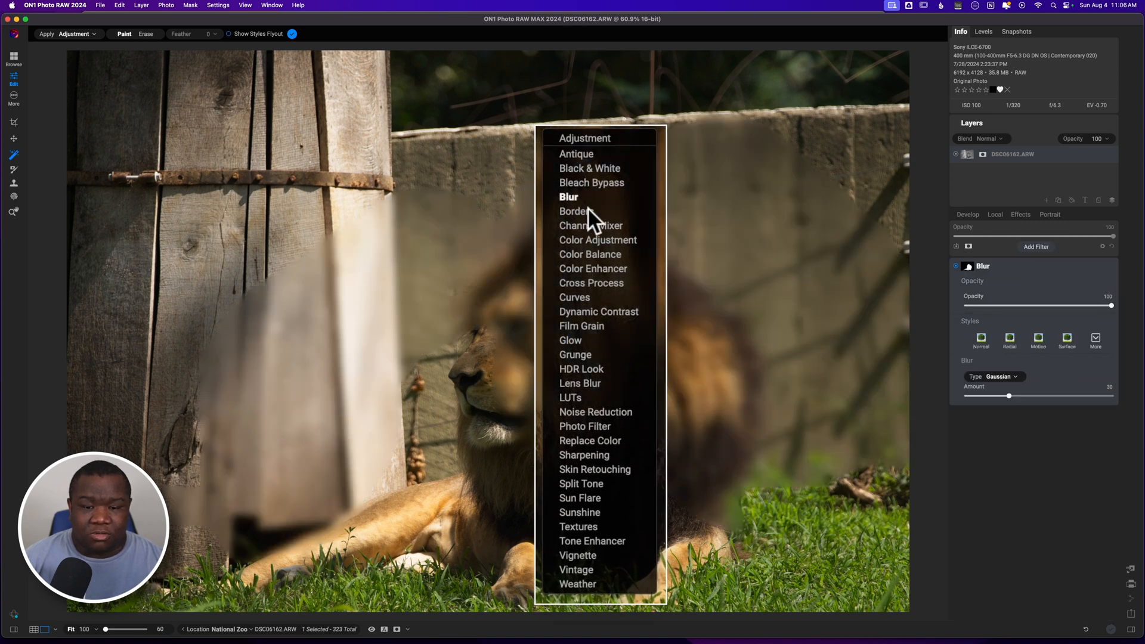
{"action": "left_click", "coordinate": [584, 138]}
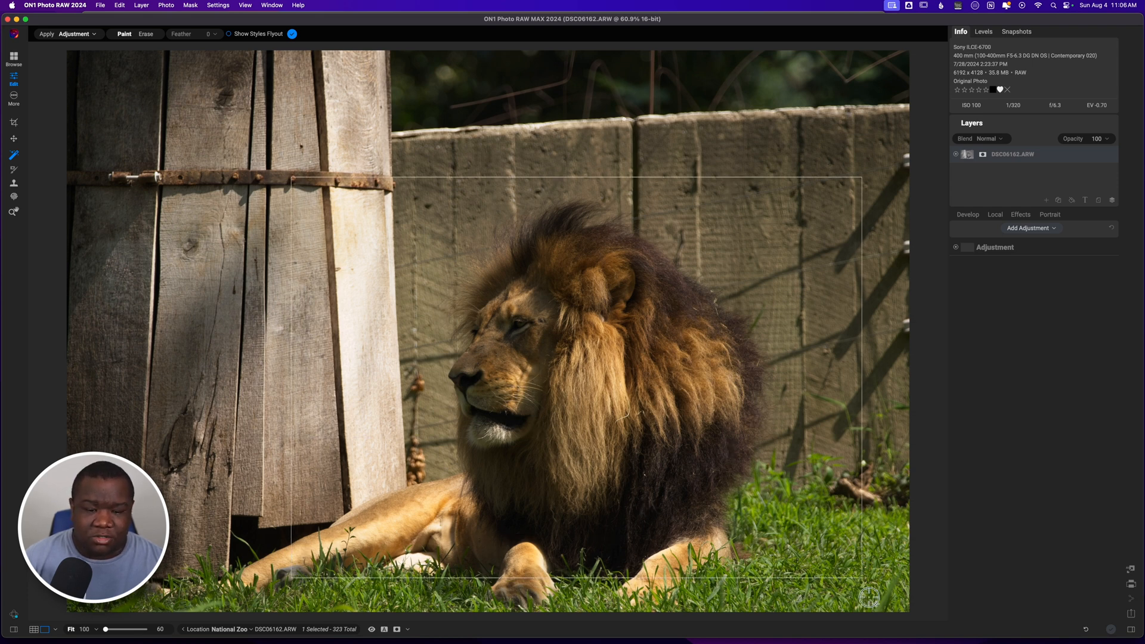
{"action": "left_click", "coordinate": [552, 334]}
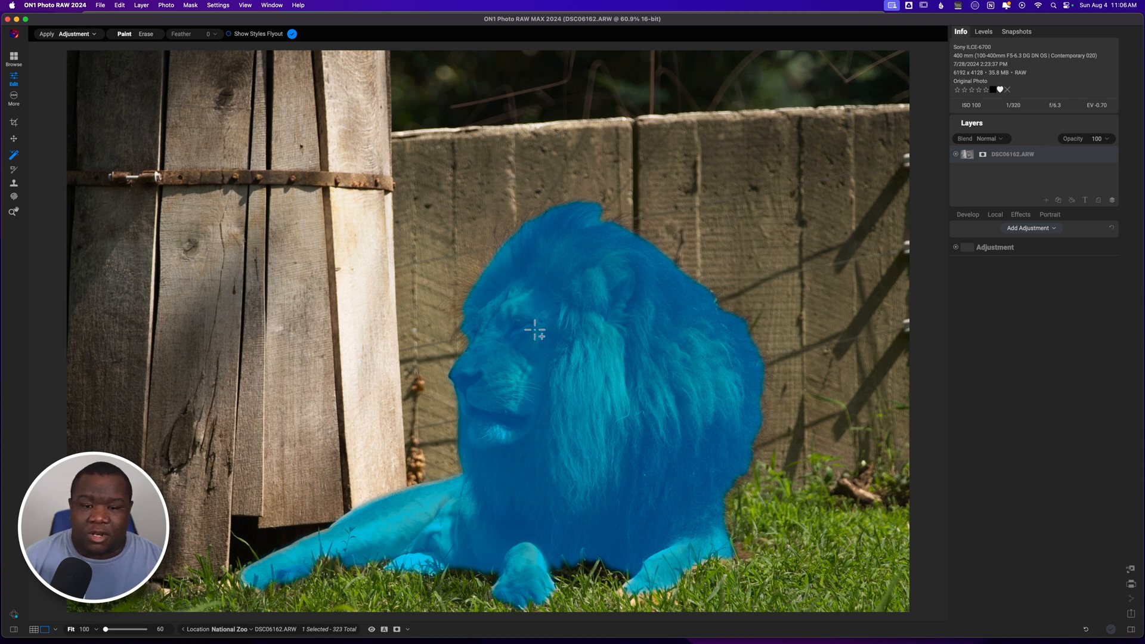
{"action": "left_click", "coordinate": [1031, 228]}
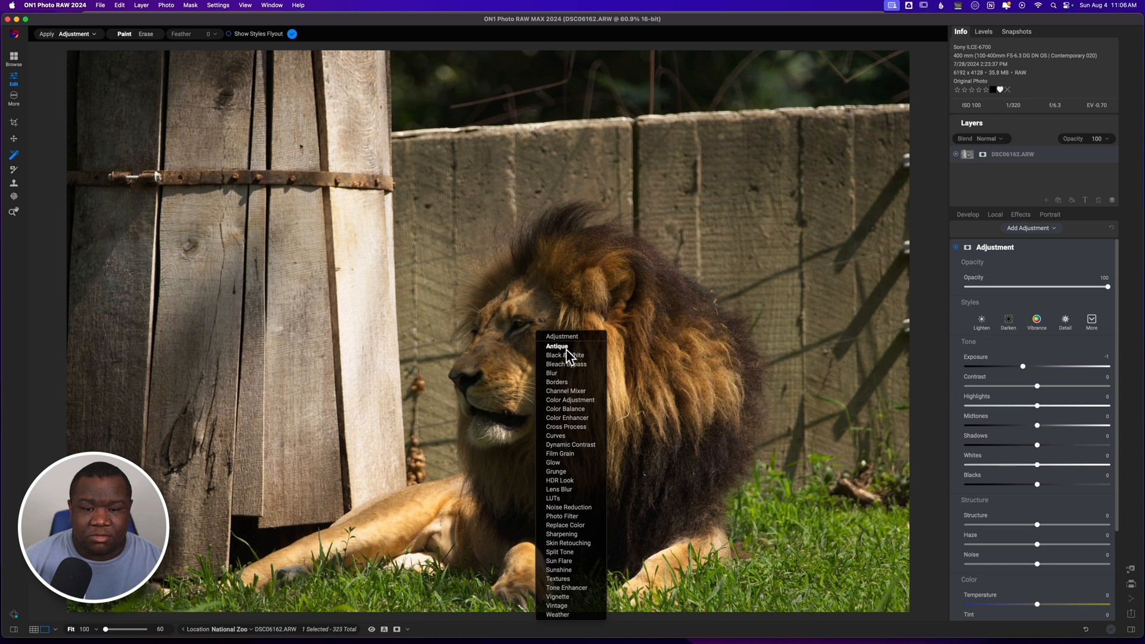
- Preview Bleach Bypass, Borders and Channel Mixer, then settle on a plain Adjustment
{"action": "left_click", "coordinate": [566, 364]}
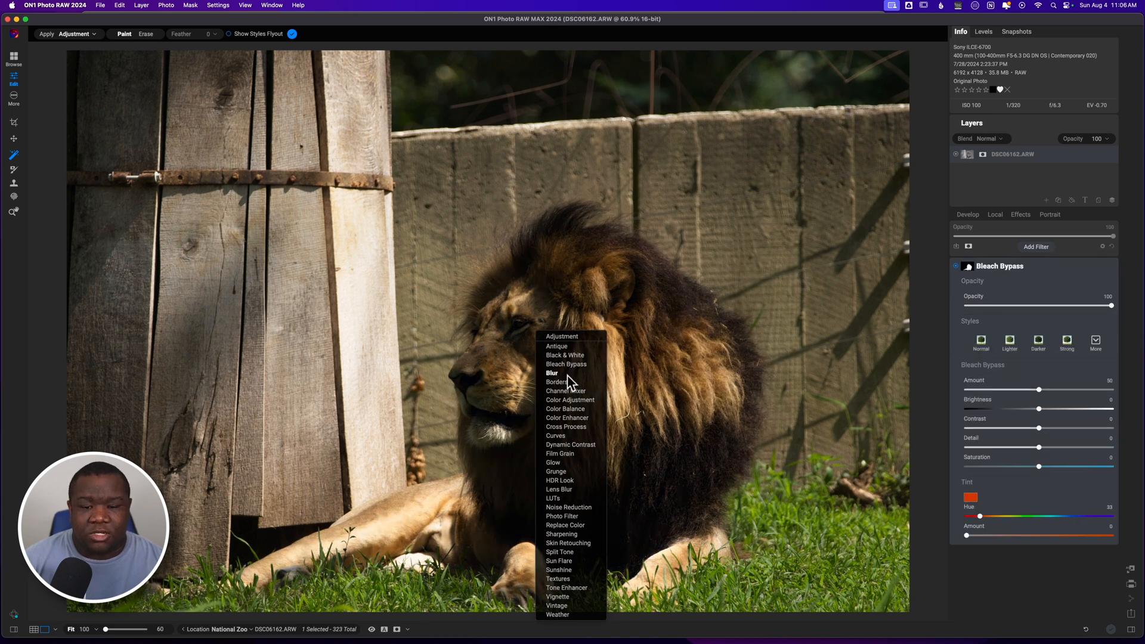
{"action": "left_click", "coordinate": [556, 382]}
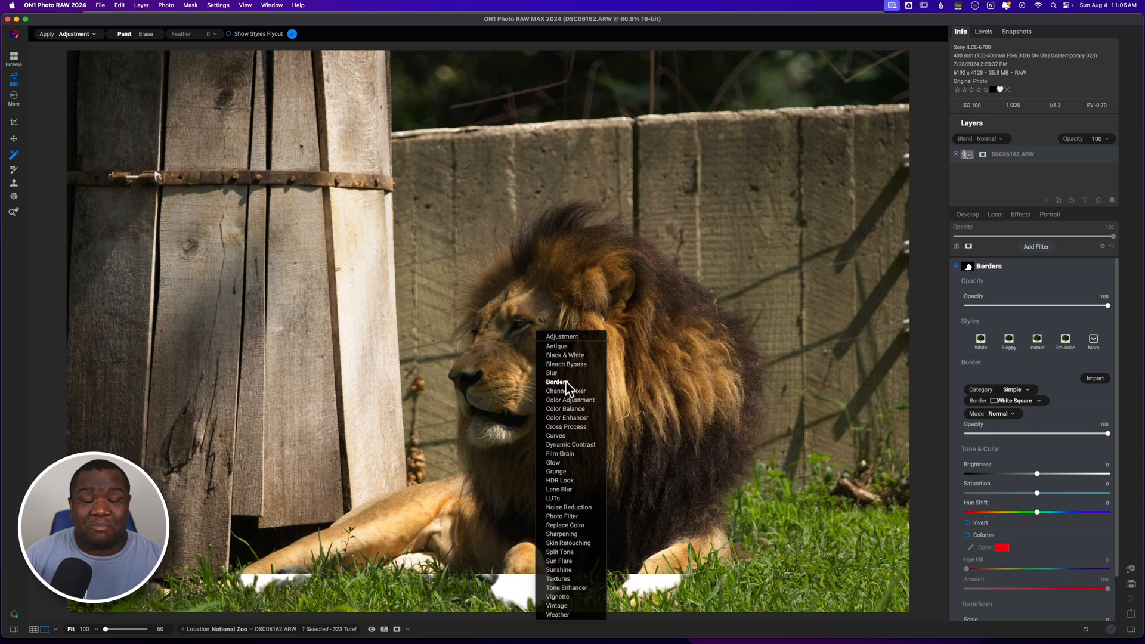
{"action": "left_click", "coordinate": [566, 391]}
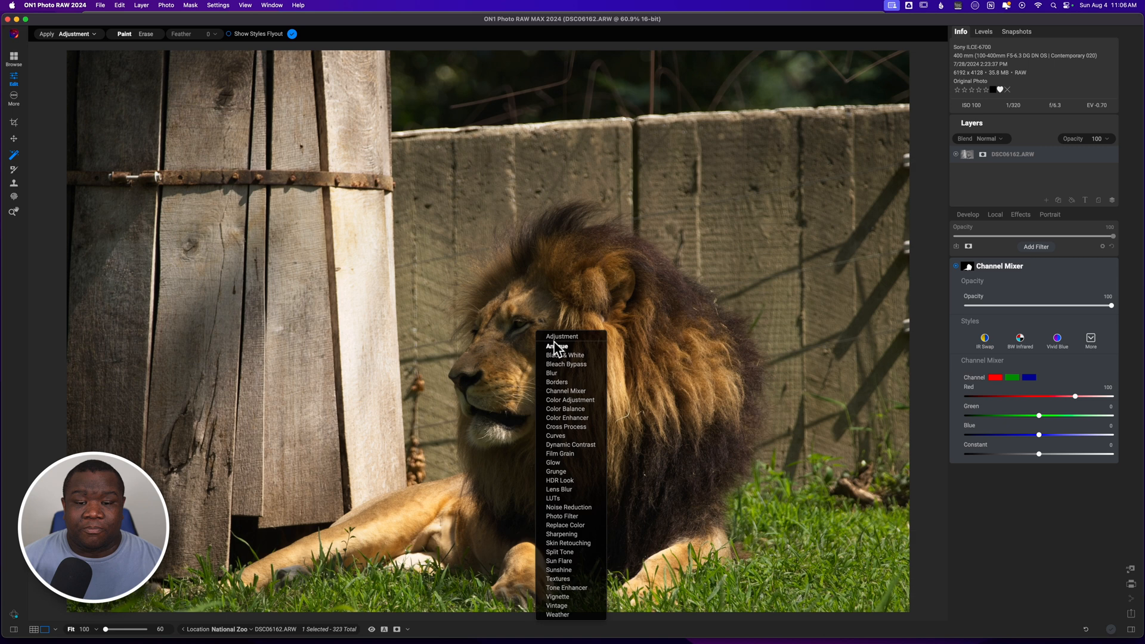
{"action": "left_click", "coordinate": [562, 336]}
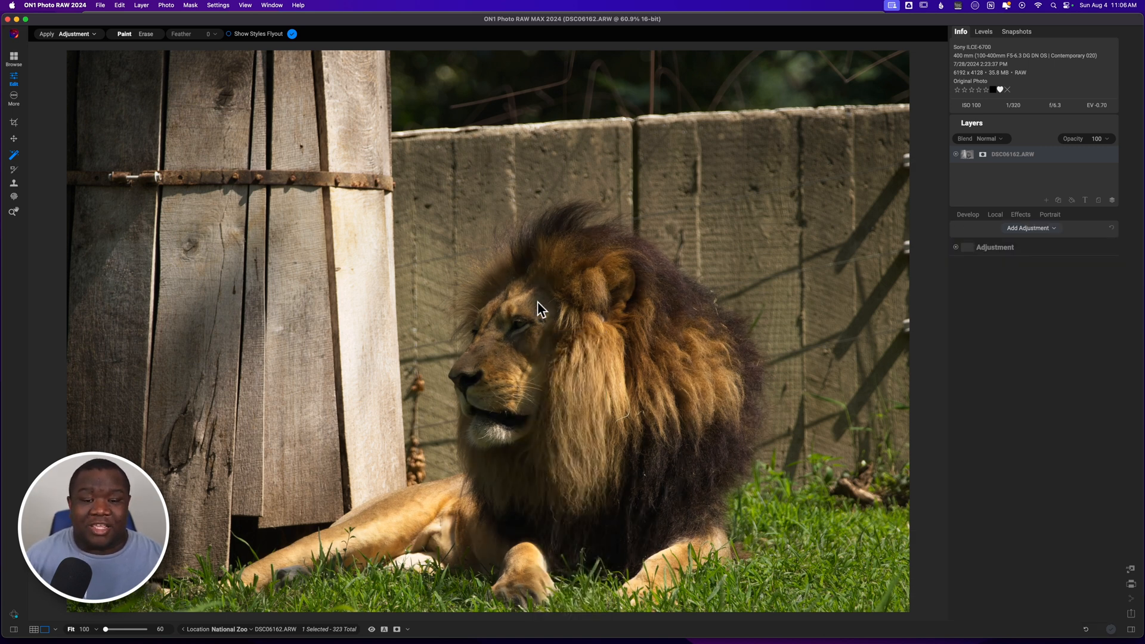
{"action": "mouse_move", "coordinate": [386, 414]}
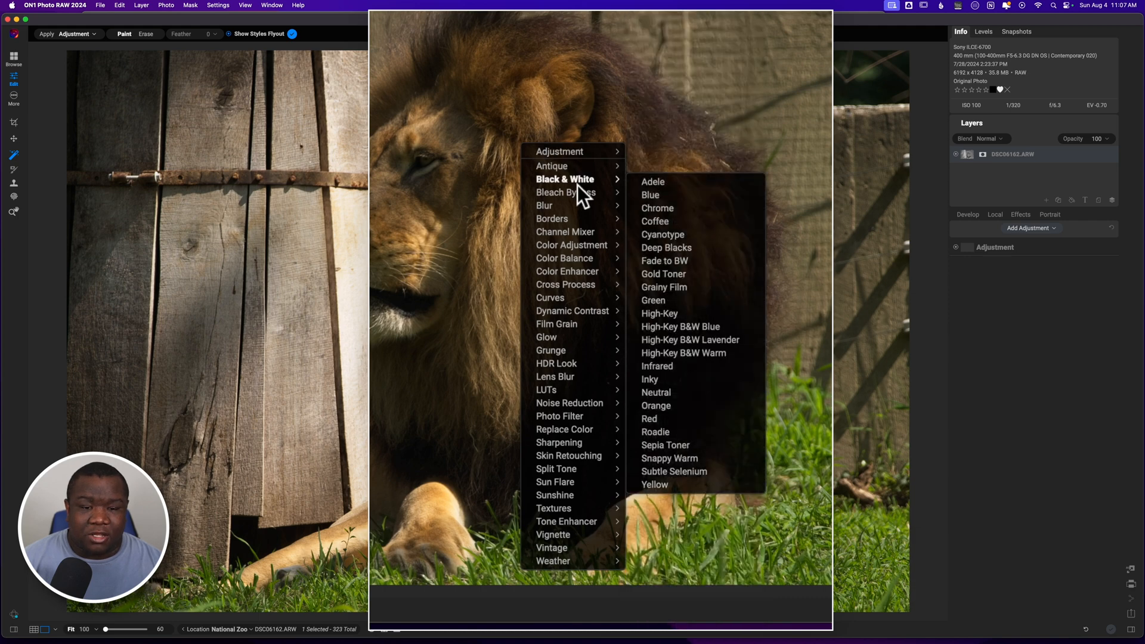
- Preview Blacks +, Tint - Blue and Midtones +, apply Contrast +, and reselect the lion
{"action": "left_click", "coordinate": [559, 151]}
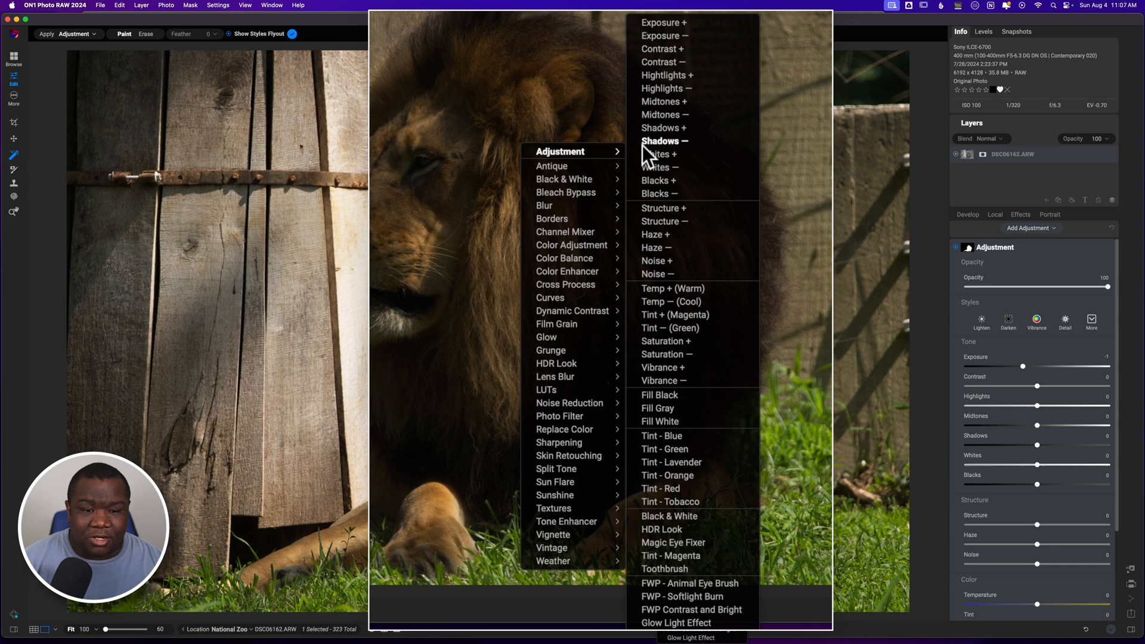
{"action": "left_click", "coordinate": [664, 128]}
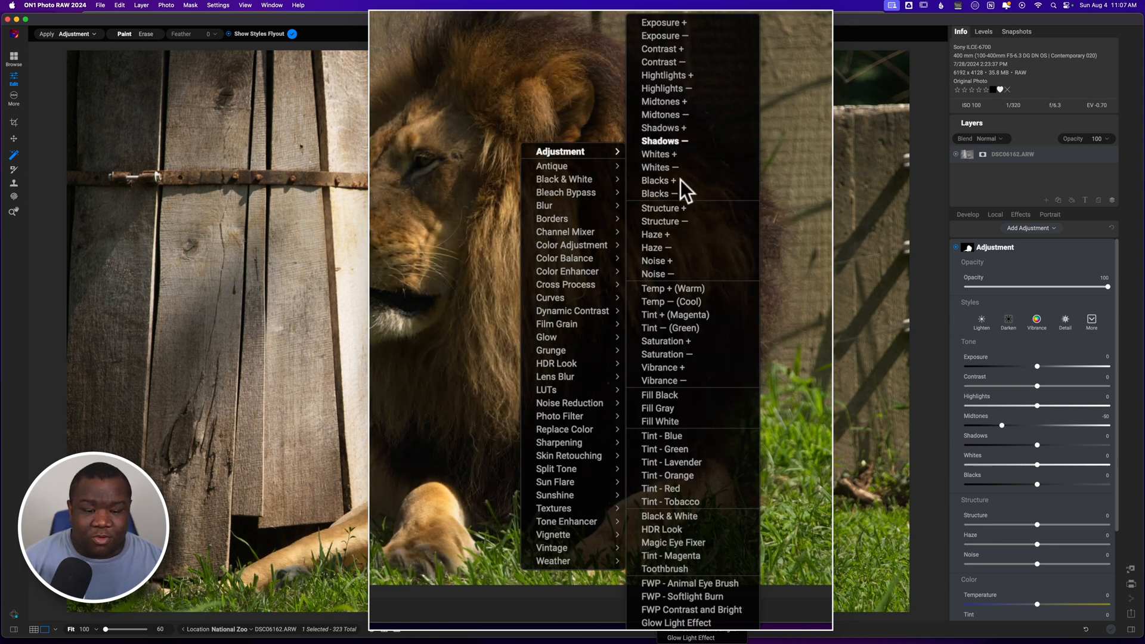
{"action": "mouse_move", "coordinate": [661, 367]}
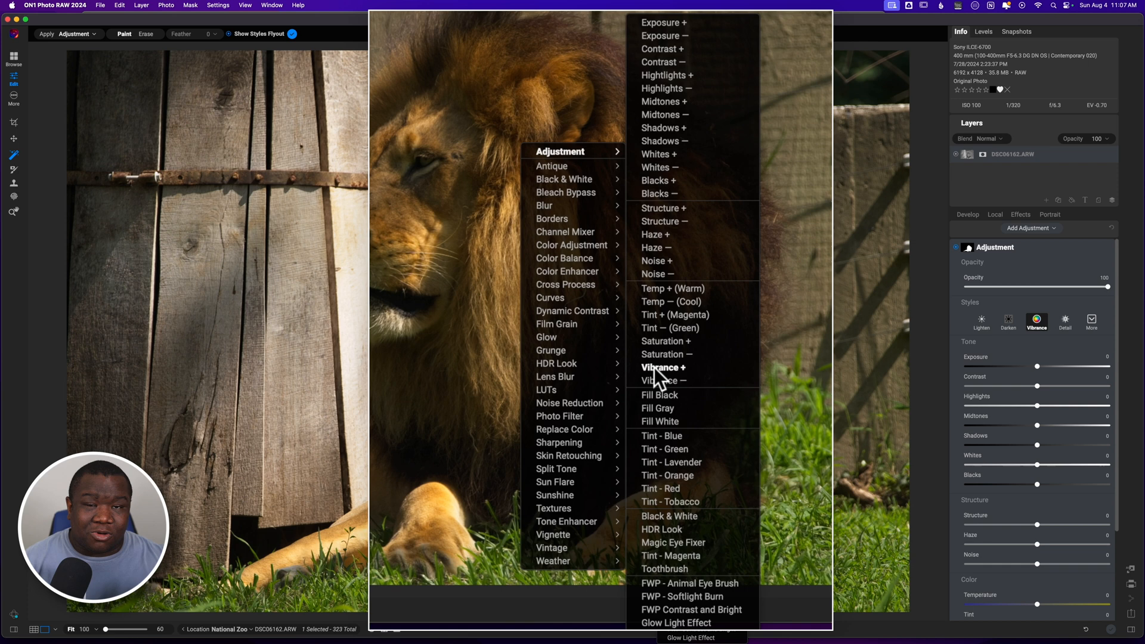
{"action": "mouse_move", "coordinate": [660, 437]}
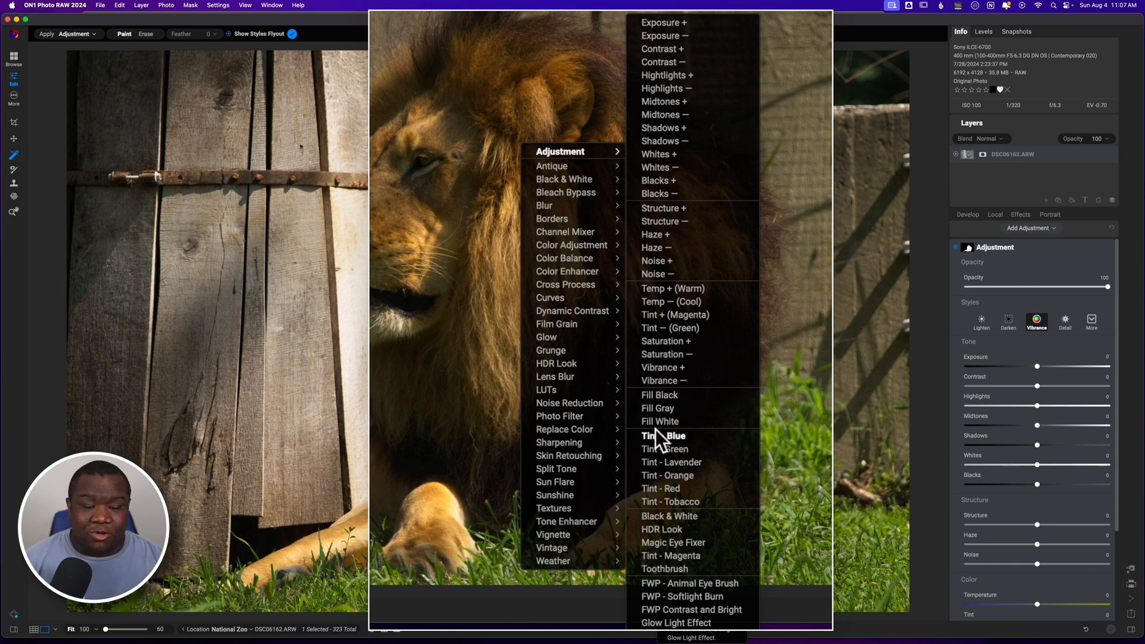
{"action": "left_click", "coordinate": [688, 583]}
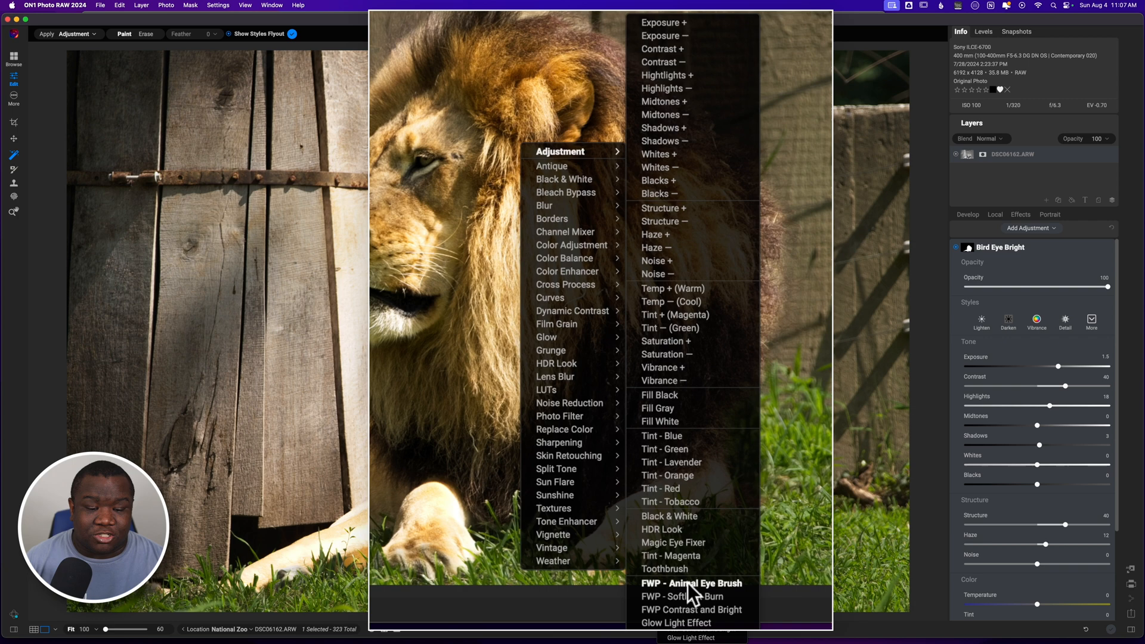
{"action": "mouse_move", "coordinate": [668, 199]}
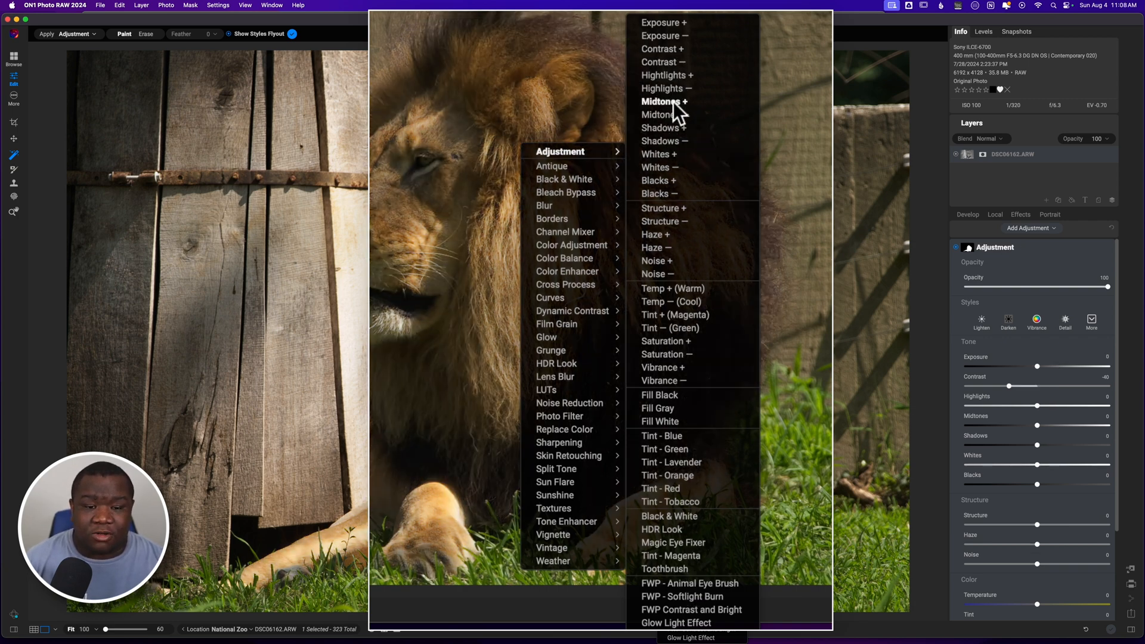
{"action": "left_click", "coordinate": [663, 100]}
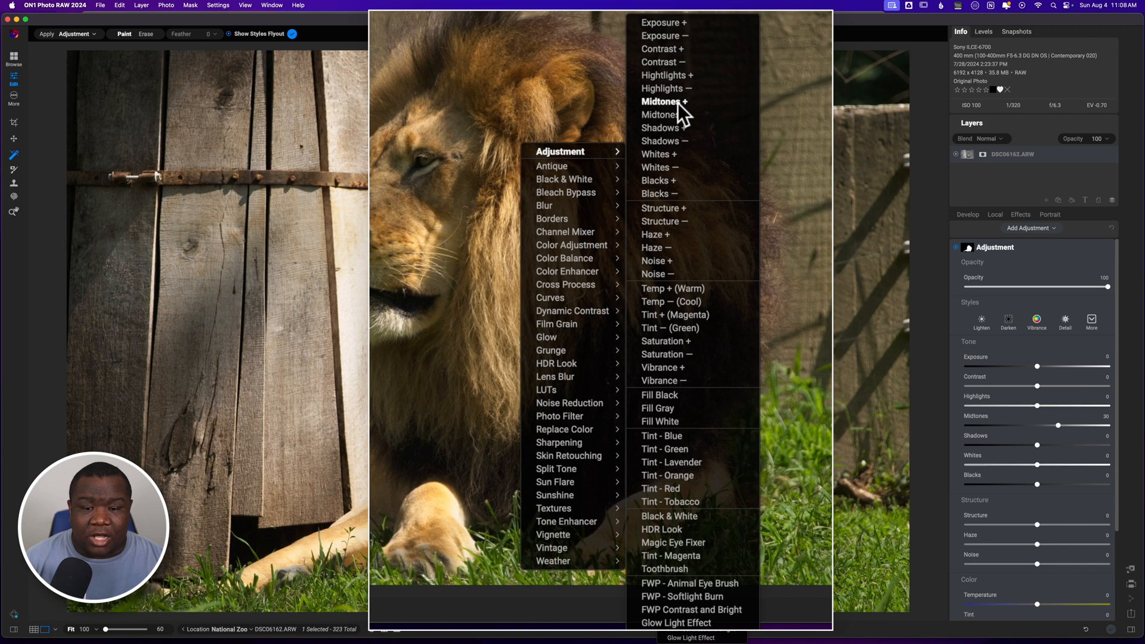
{"action": "left_click", "coordinate": [666, 74]}
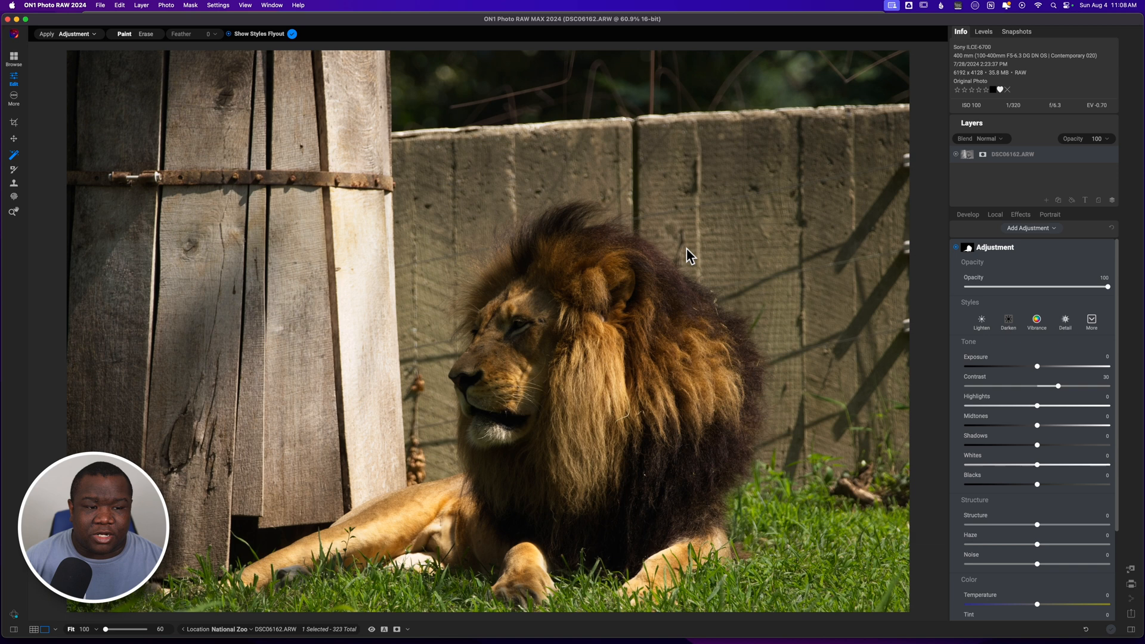
{"action": "left_click", "coordinate": [995, 213]}
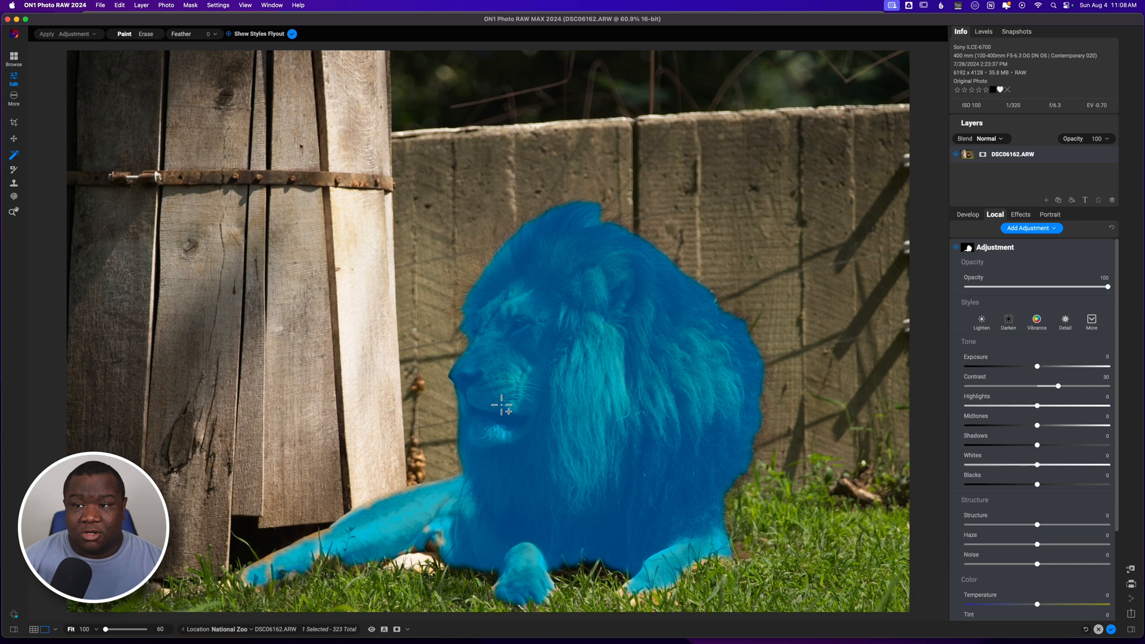
{"action": "mouse_move", "coordinate": [609, 379]}
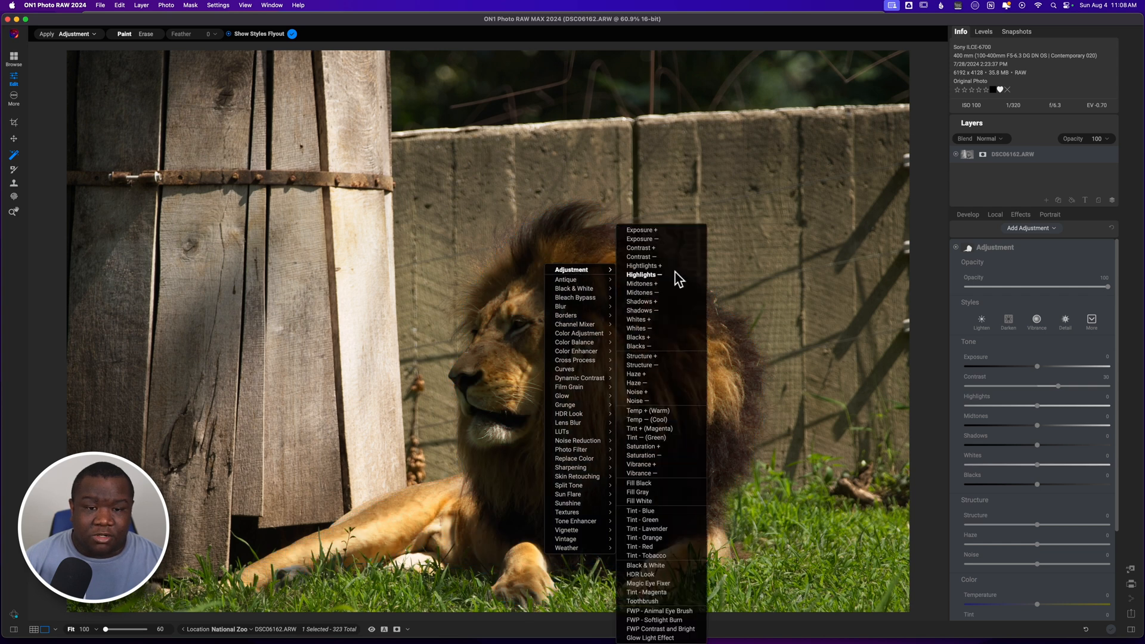
- Apply the Highlights − preset to the lion and review the stacked Adjustment layers
{"action": "left_click", "coordinate": [642, 234]}
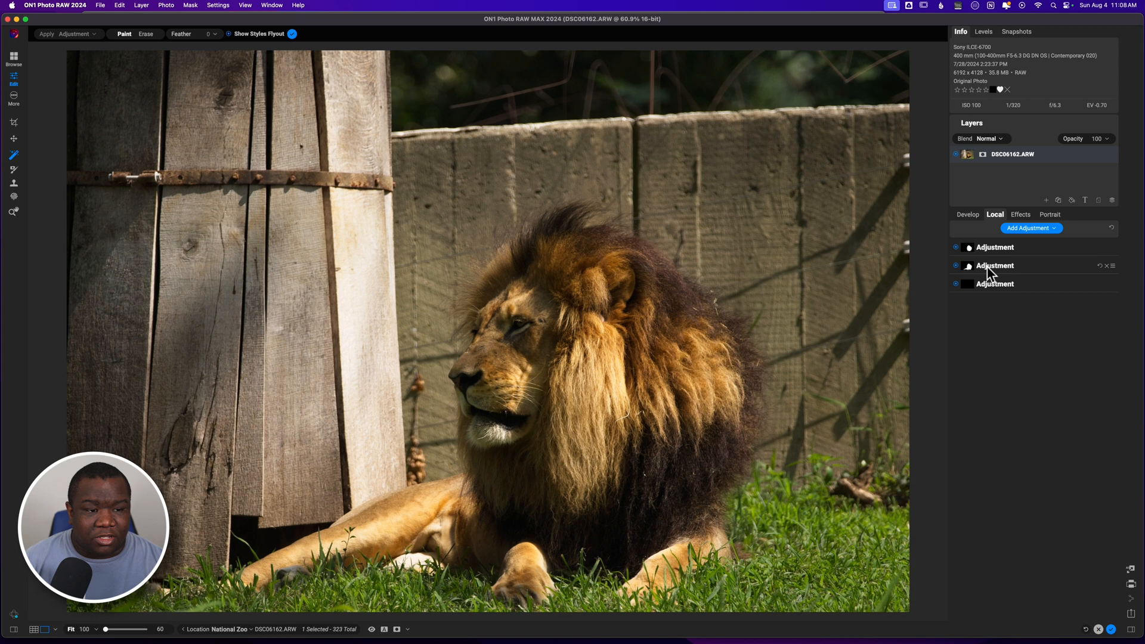
{"action": "left_click", "coordinate": [995, 248]}
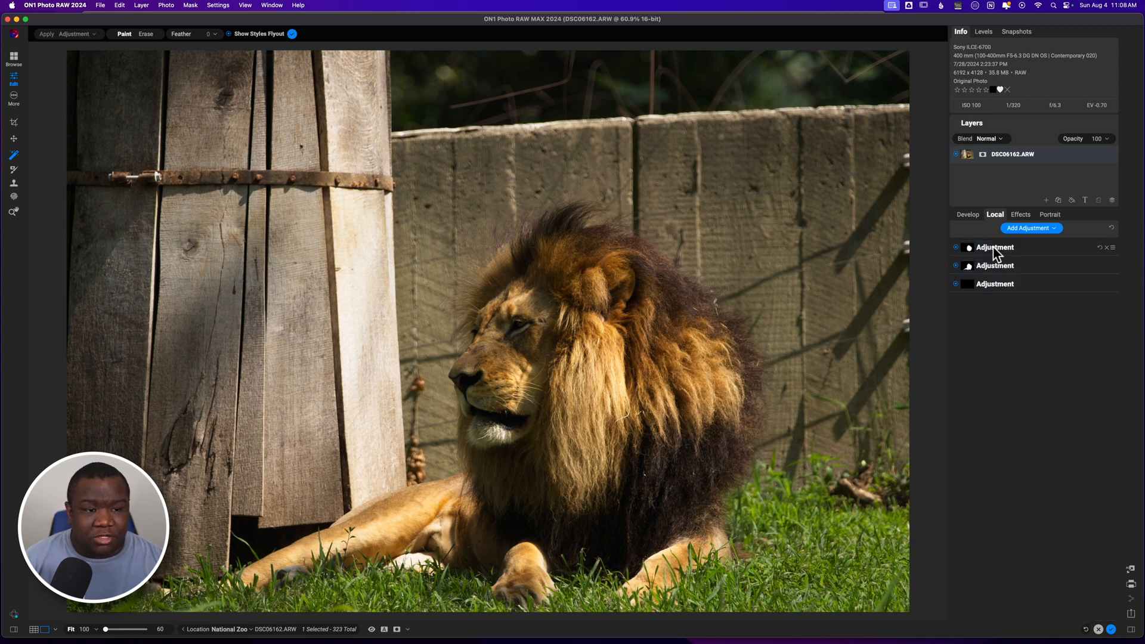
{"action": "left_click", "coordinate": [995, 247]}
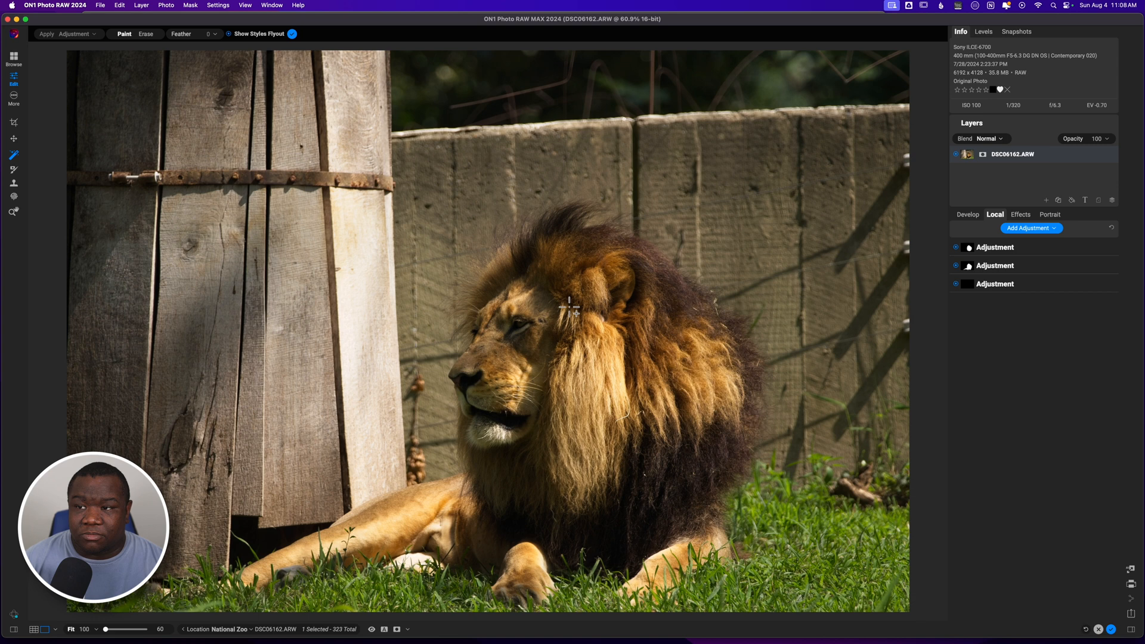
{"action": "mouse_move", "coordinate": [338, 213]}
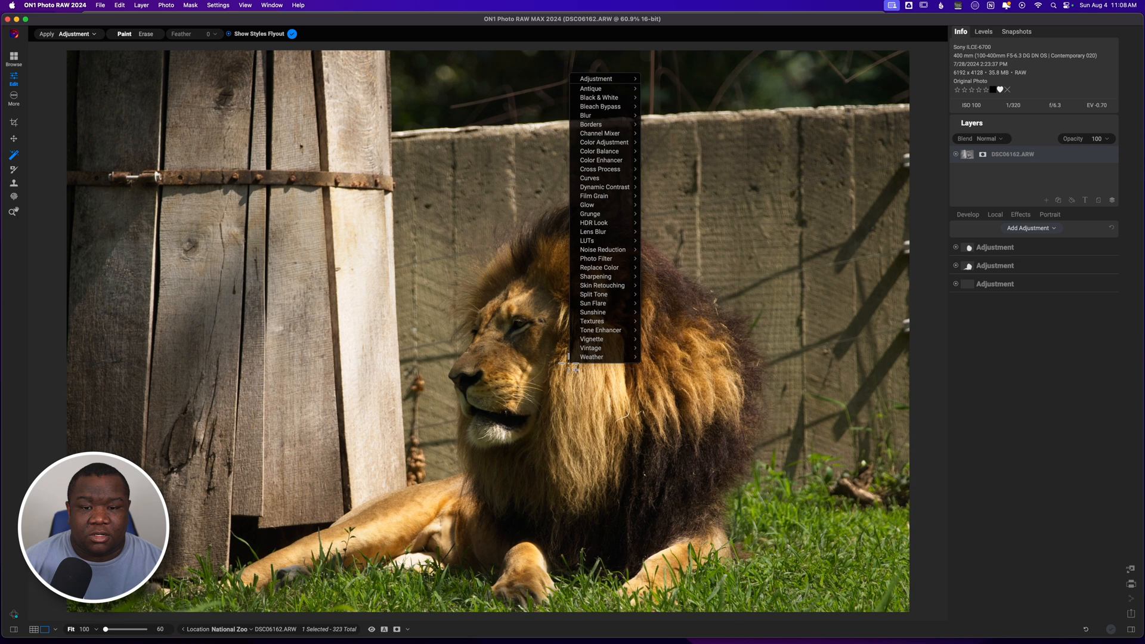
{"action": "mouse_move", "coordinate": [592, 357]}
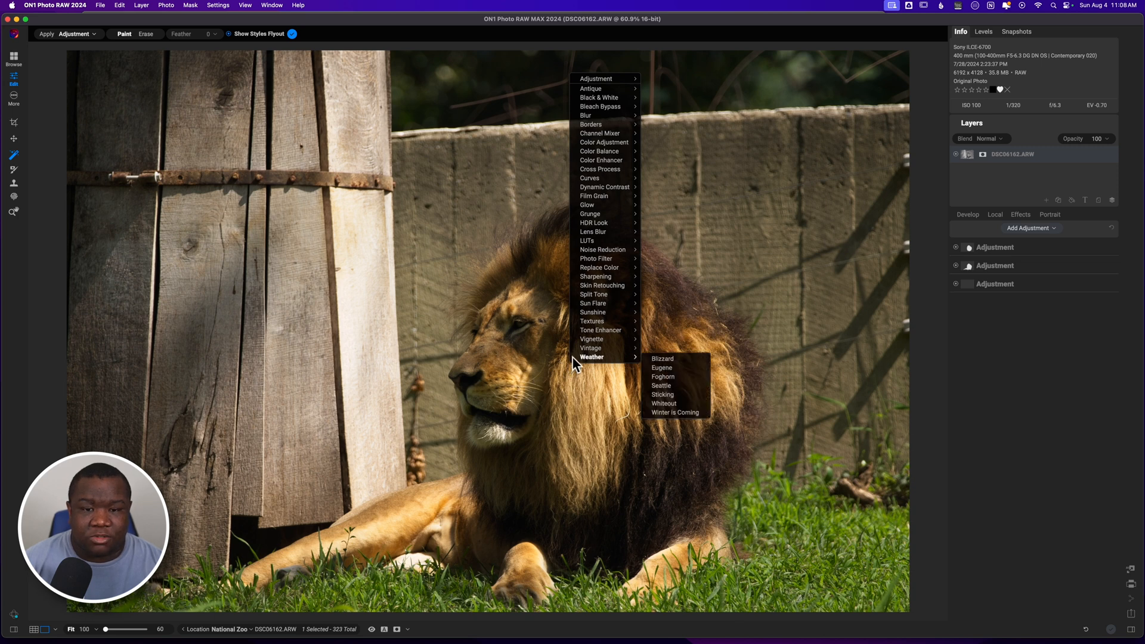
- Add a Grunge effect and try Darker, Grunge, Grunge Glow before choosing Just Enough Darkness
{"action": "left_click", "coordinate": [589, 214]}
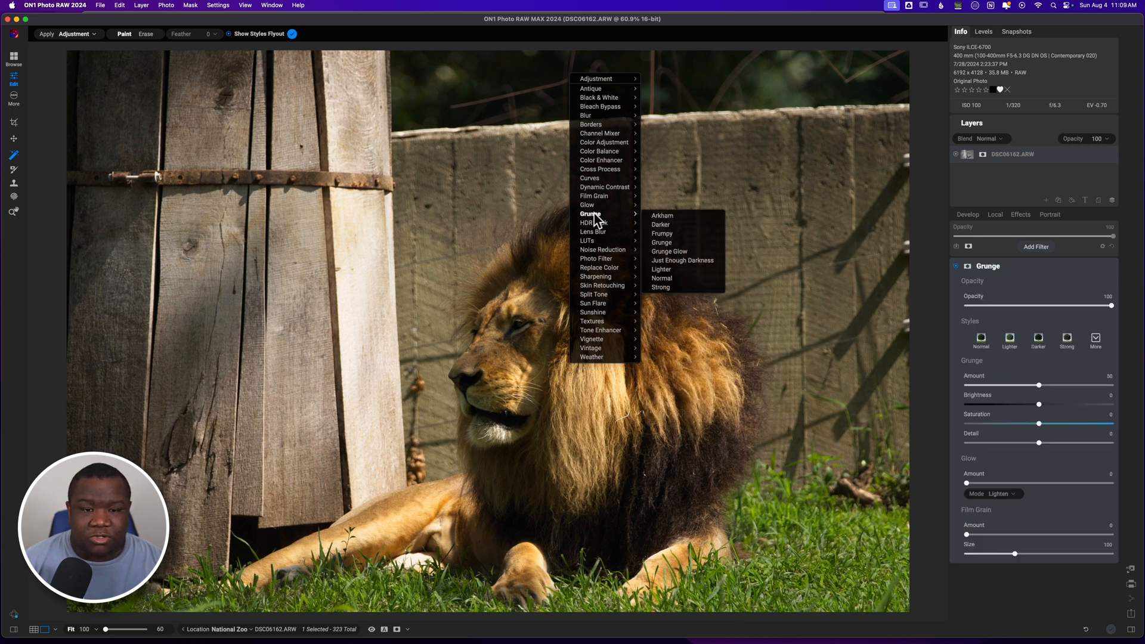
{"action": "left_click", "coordinate": [663, 215]}
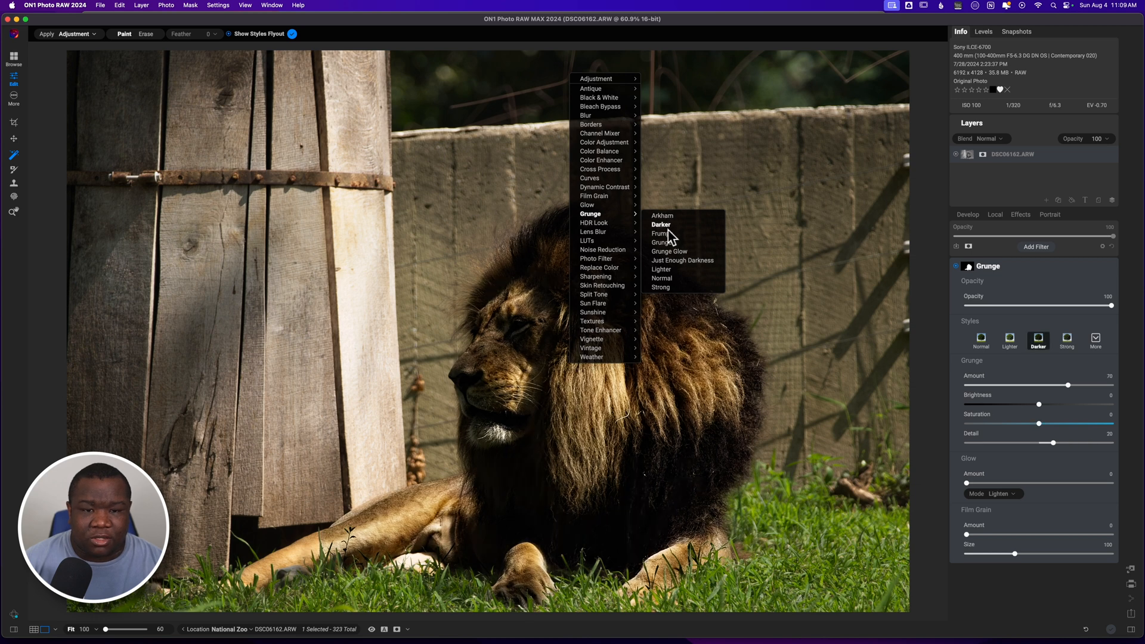
{"action": "left_click", "coordinate": [661, 242]}
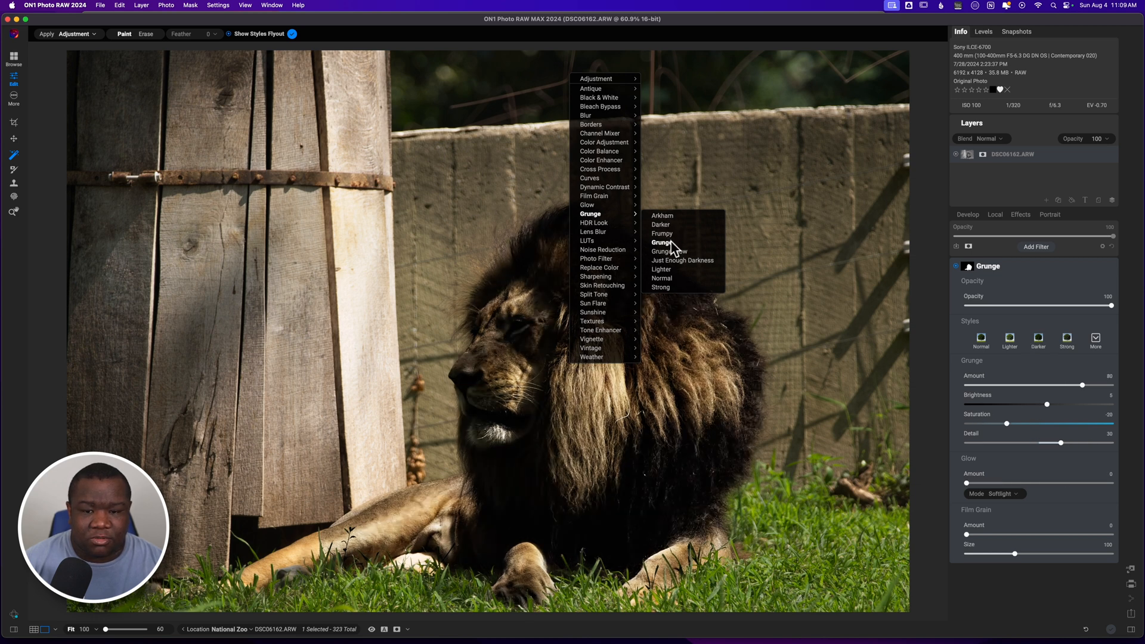
{"action": "left_click", "coordinate": [669, 252]}
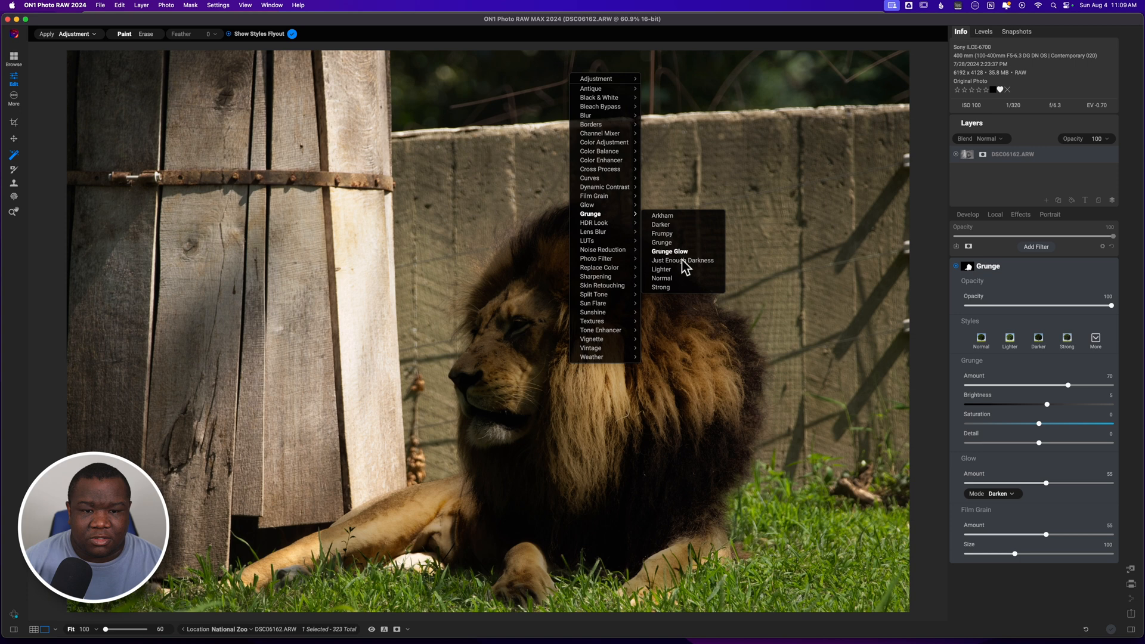
{"action": "left_click", "coordinate": [683, 260]}
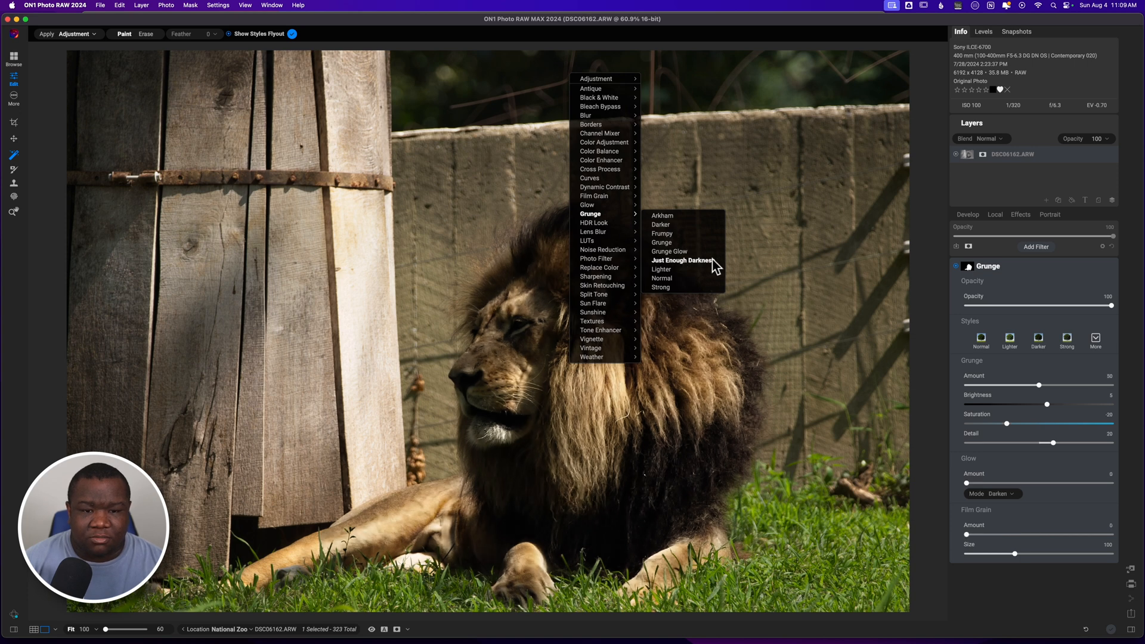
{"action": "mouse_move", "coordinate": [712, 266]}
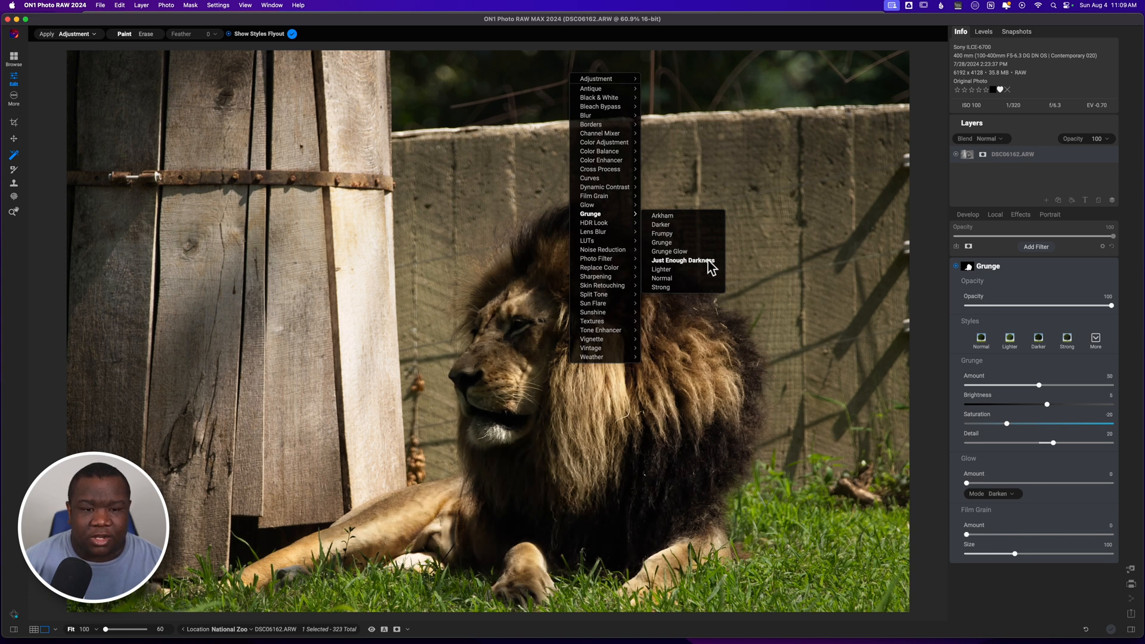
{"action": "left_click", "coordinate": [682, 261]}
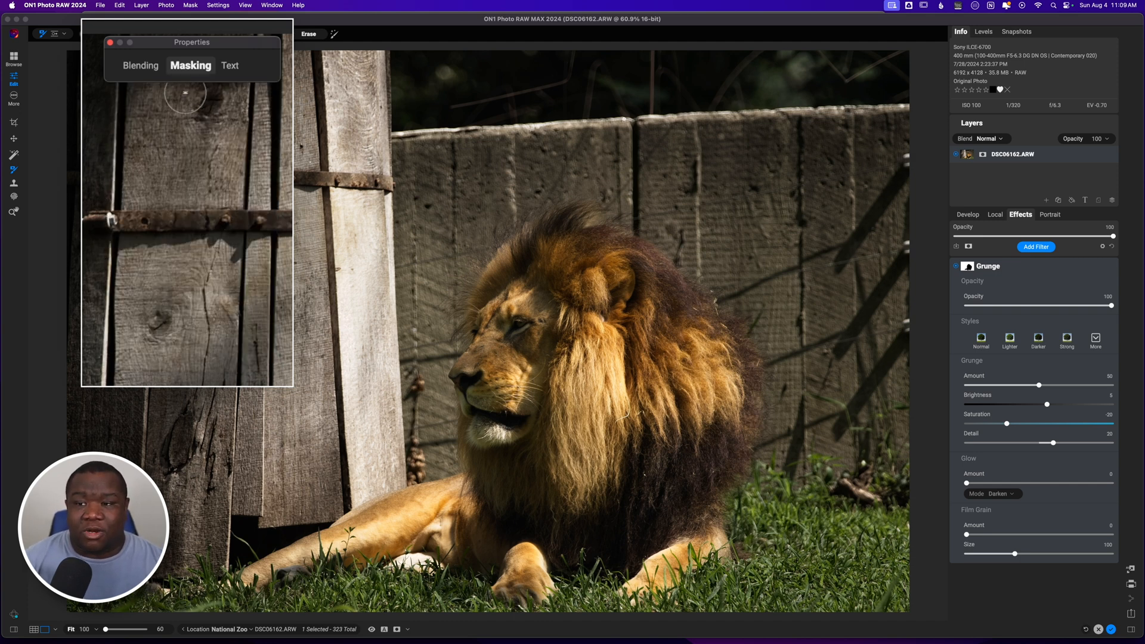
- Raise the Grunge mask's Feather to about 42 in the masking properties
{"action": "left_click", "coordinate": [190, 64]}
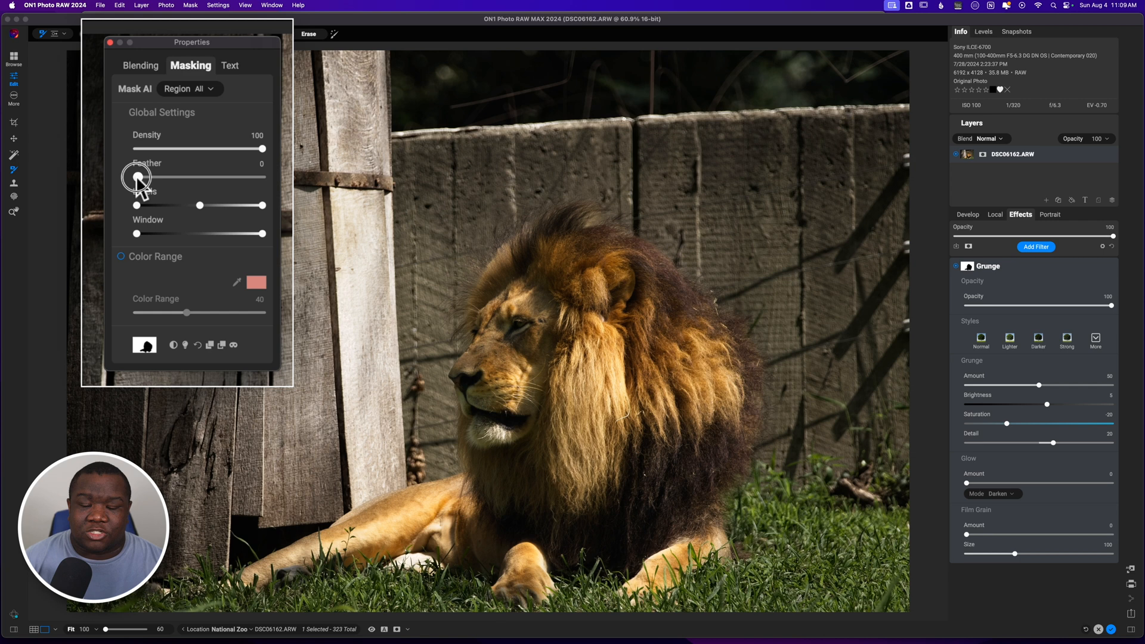
{"action": "left_click_drag", "start_coordinate": [136, 178], "coordinate": [180, 178]}
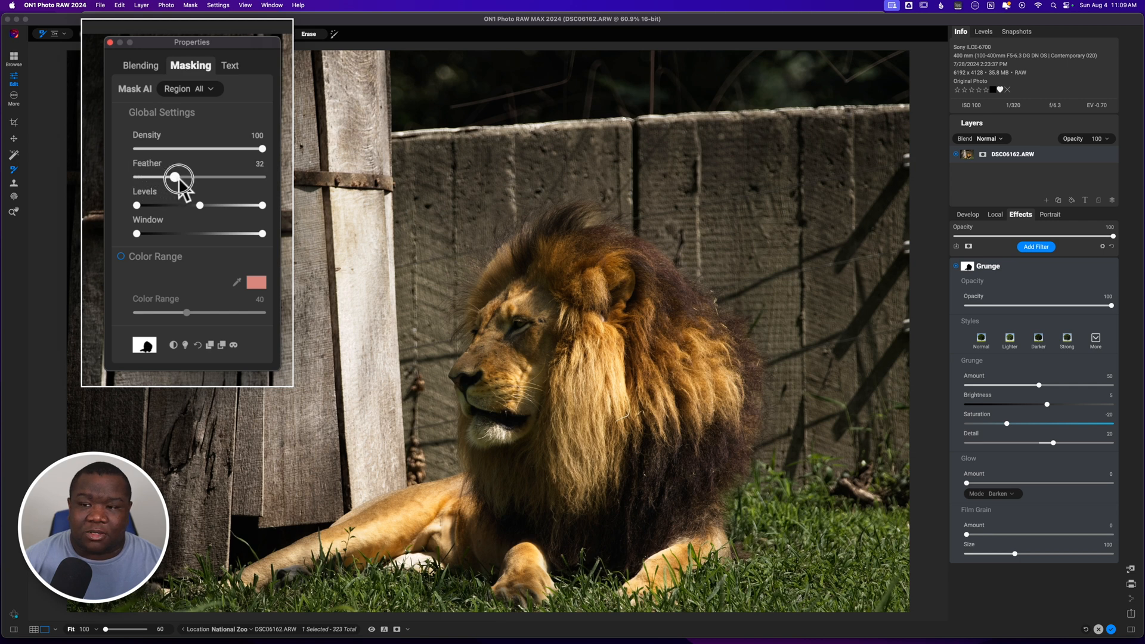
{"action": "left_click_drag", "start_coordinate": [179, 178], "coordinate": [189, 178]}
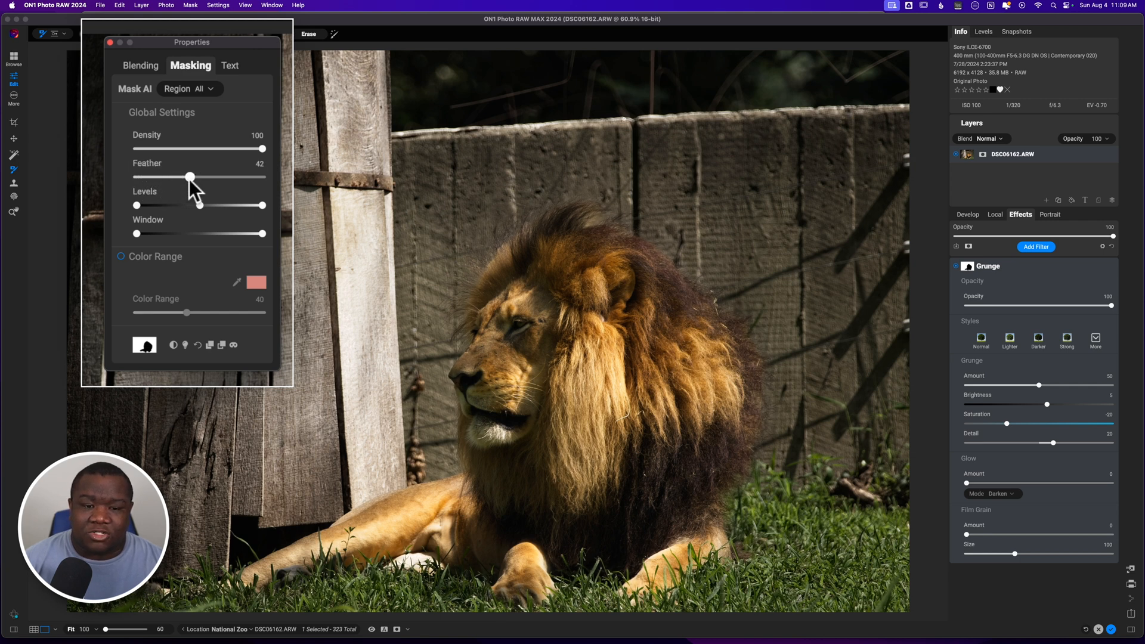
{"action": "left_click_drag", "start_coordinate": [190, 176], "coordinate": [191, 177]}
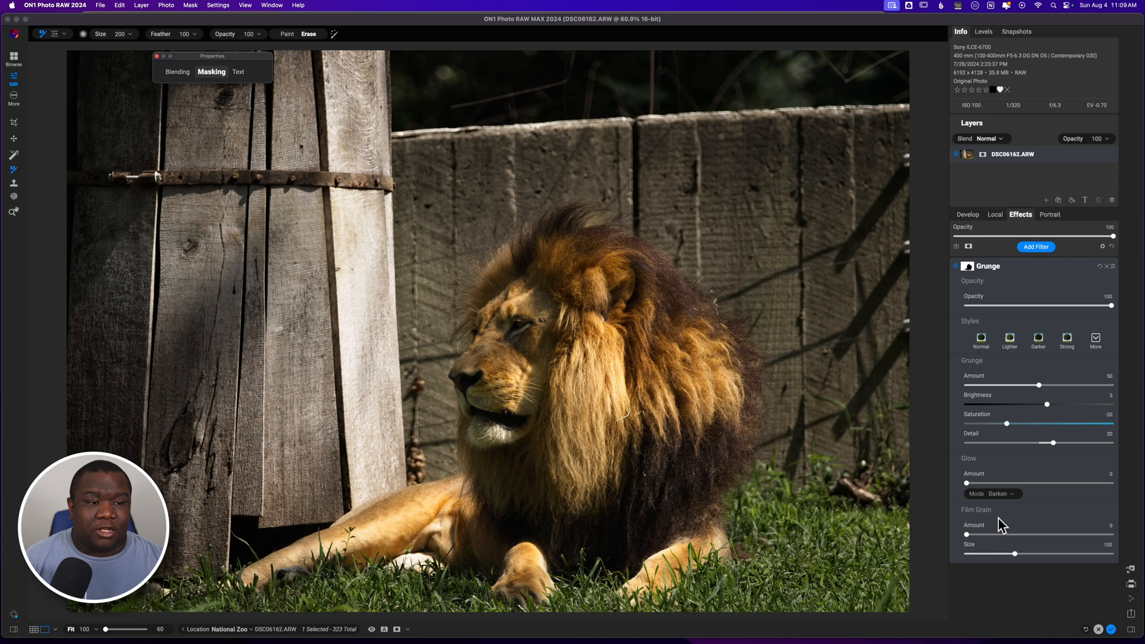
{"action": "mouse_move", "coordinate": [1033, 282]}
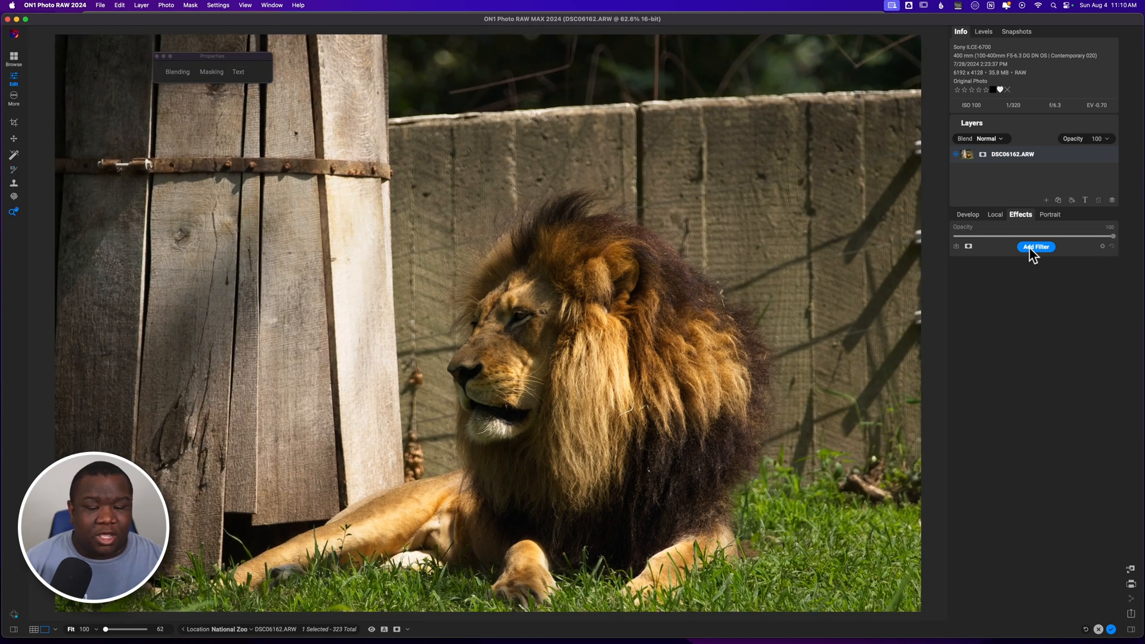
- Add a Split Tone effect with Highlights Amount 71 and Shadows Amount about 88
{"action": "left_click", "coordinate": [1035, 246]}
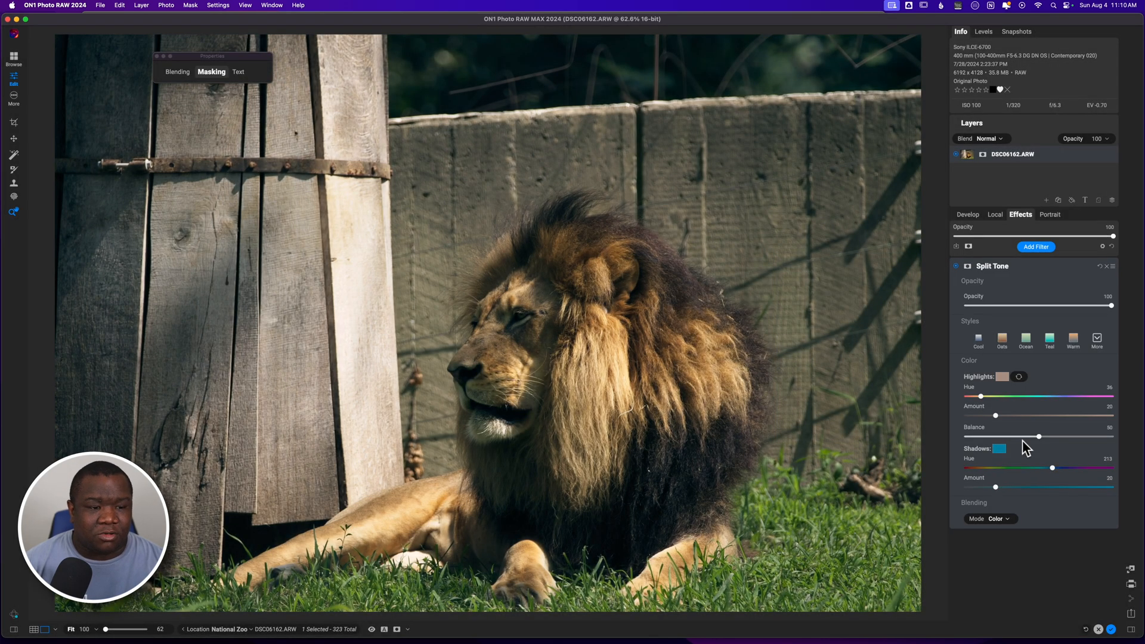
{"action": "left_click_drag", "start_coordinate": [998, 416], "coordinate": [1069, 416]}
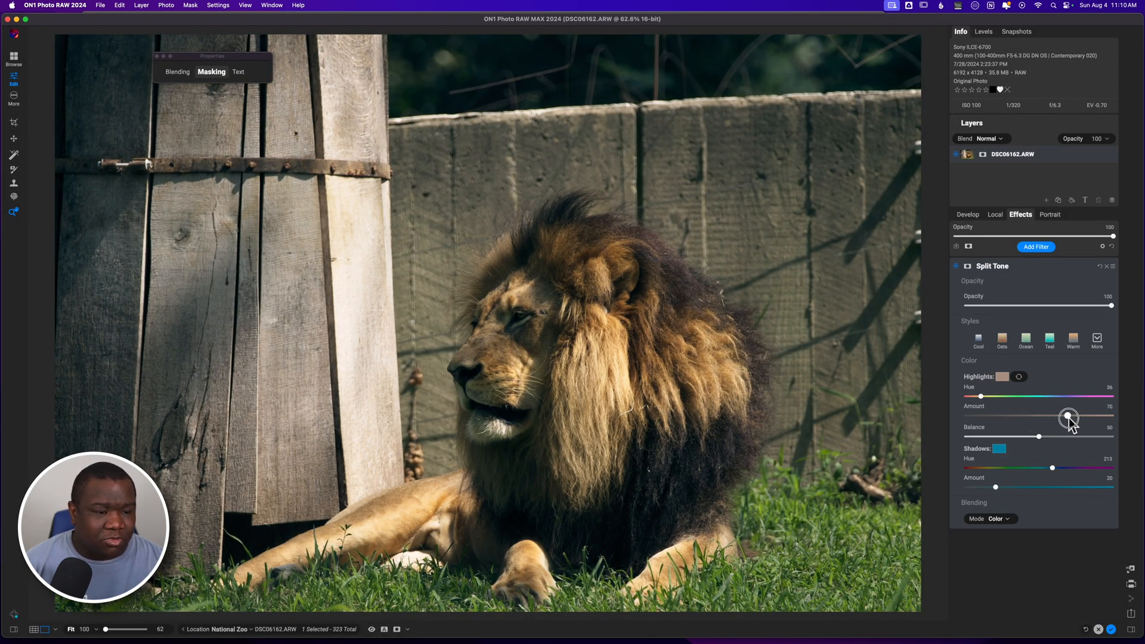
{"action": "left_click_drag", "start_coordinate": [995, 486], "coordinate": [1034, 487]}
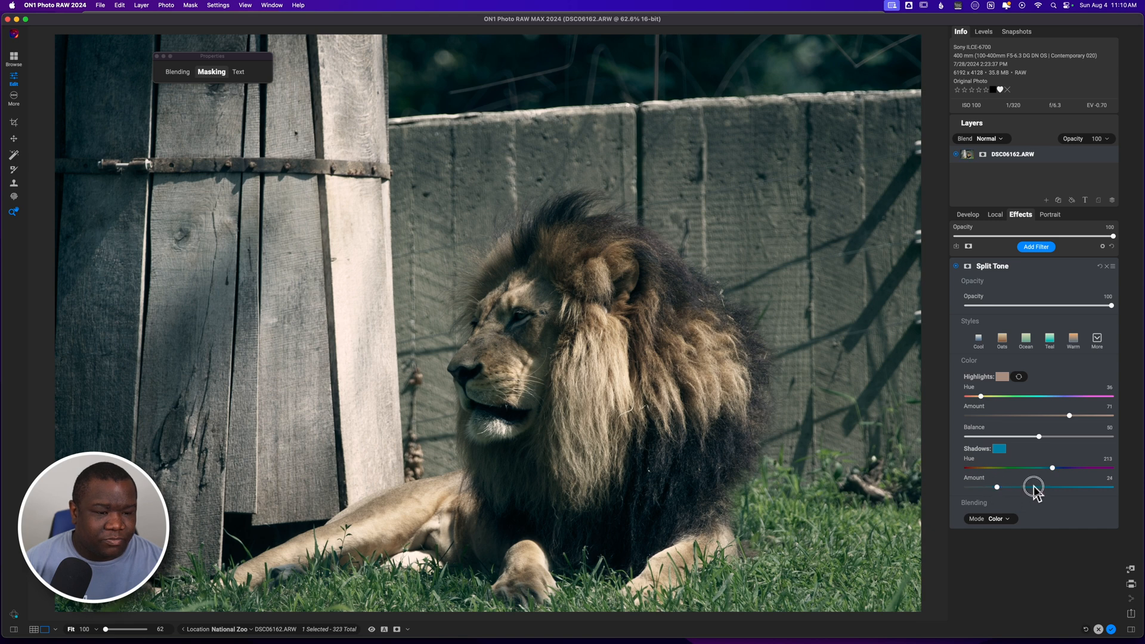
{"action": "left_click_drag", "start_coordinate": [1033, 487], "coordinate": [1094, 487]}
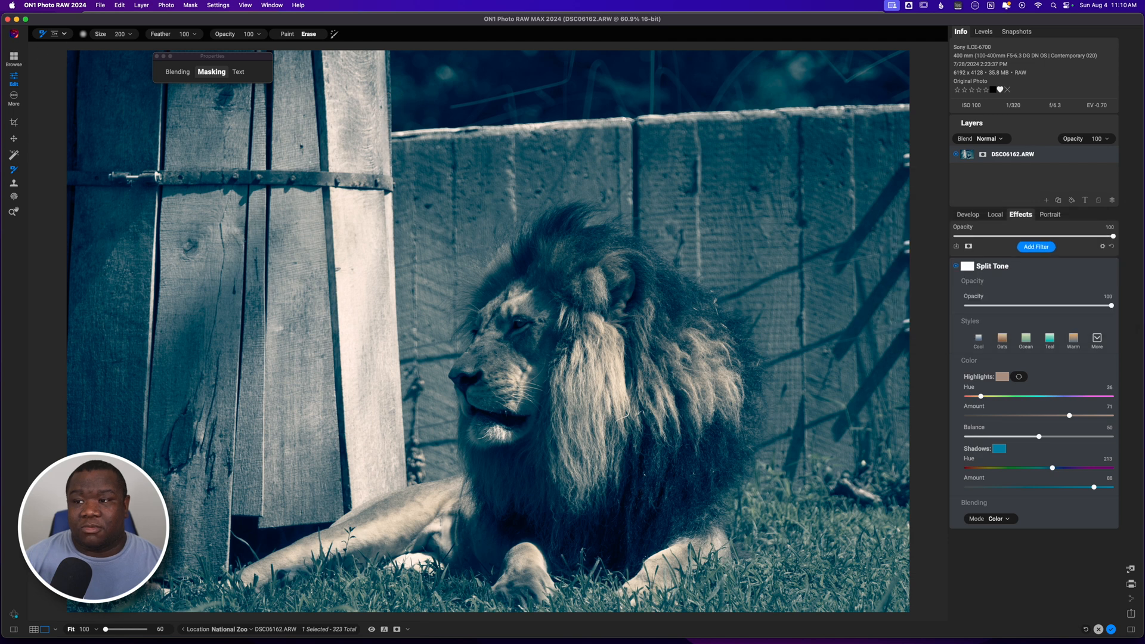
- Open the mask tools list to reach the Quick Mask AI Brush
{"action": "left_click", "coordinate": [55, 34]}
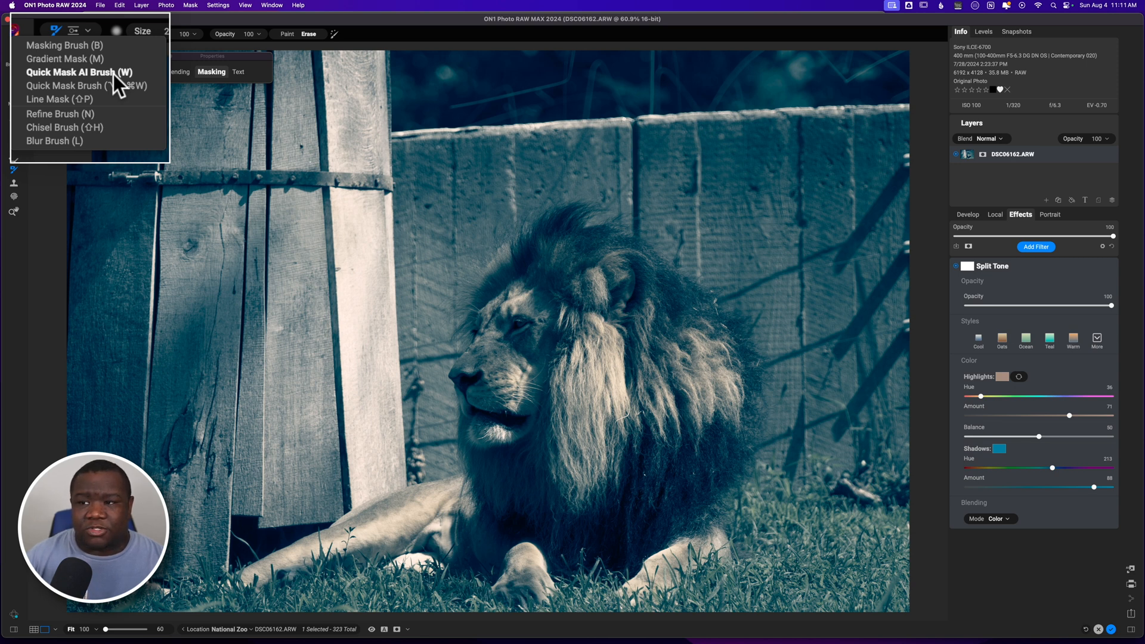
{"action": "mouse_move", "coordinate": [115, 76]}
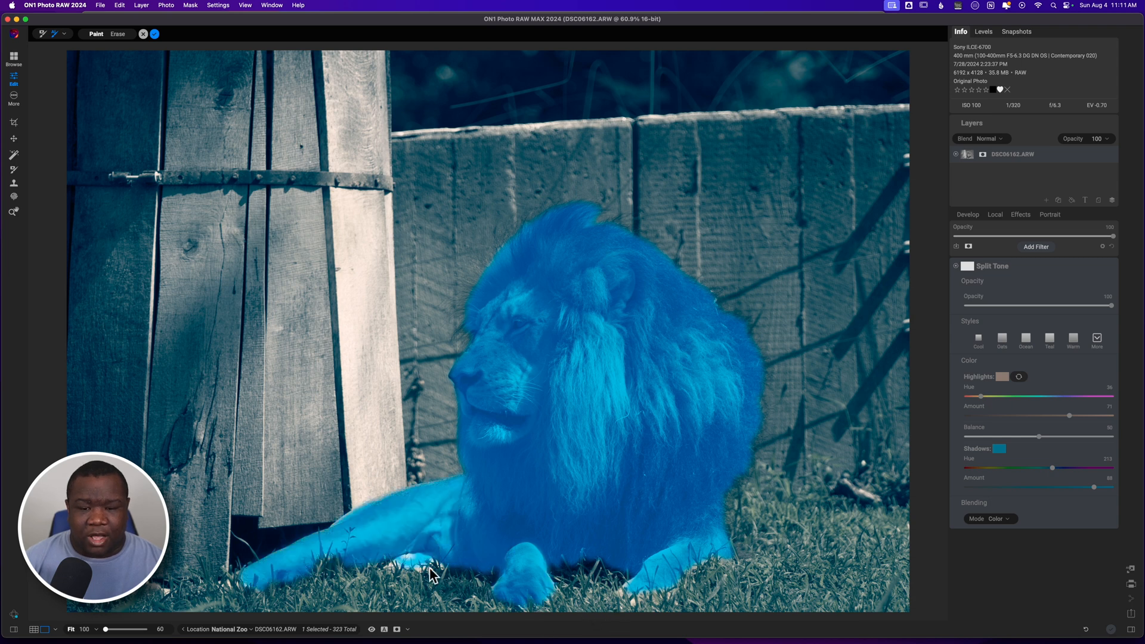
{"action": "mouse_move", "coordinate": [773, 566]}
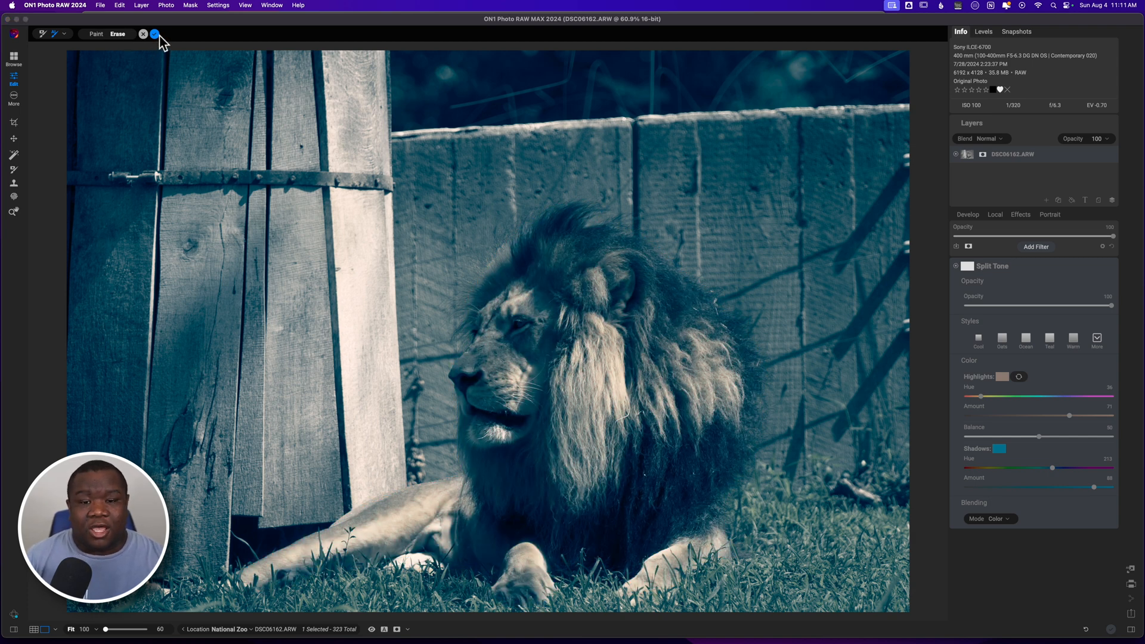
- Apply the quick mask excluding the lion, set Split Tone opacity to 75 and pick the Warm style
{"action": "left_click", "coordinate": [154, 33]}
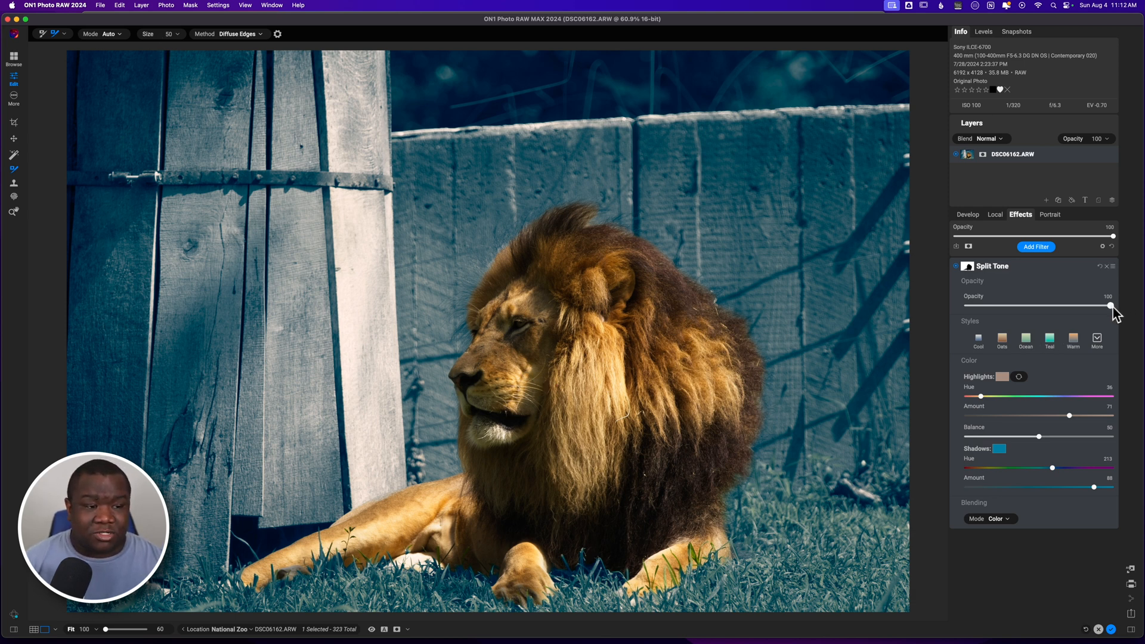
{"action": "left_click_drag", "start_coordinate": [1113, 305], "coordinate": [1058, 307]}
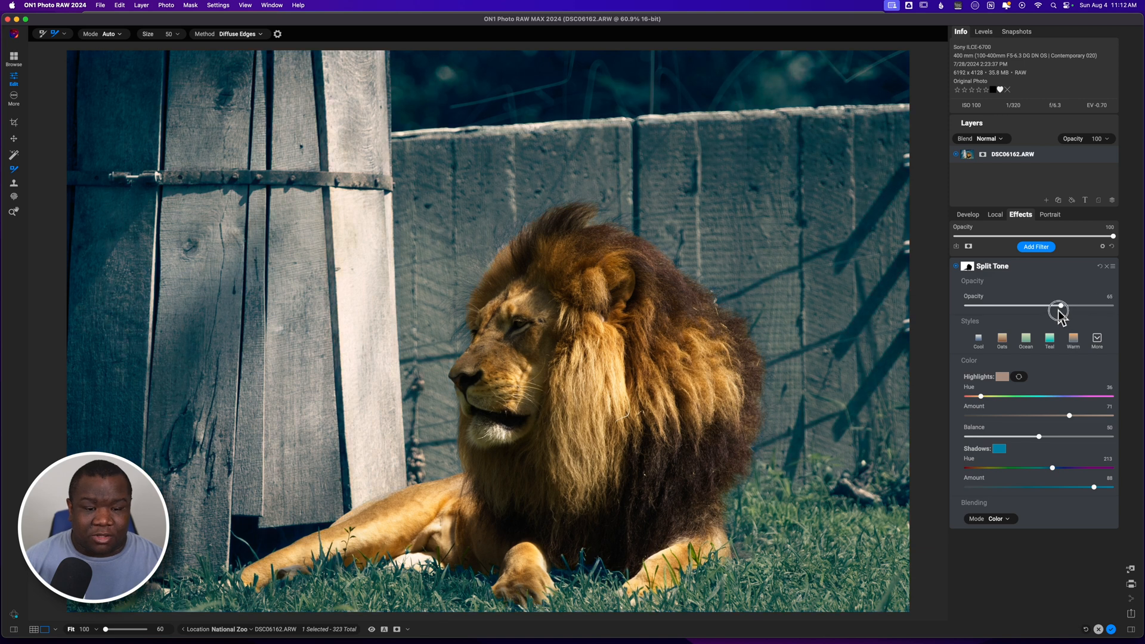
{"action": "left_click_drag", "start_coordinate": [1060, 307], "coordinate": [1074, 306]}
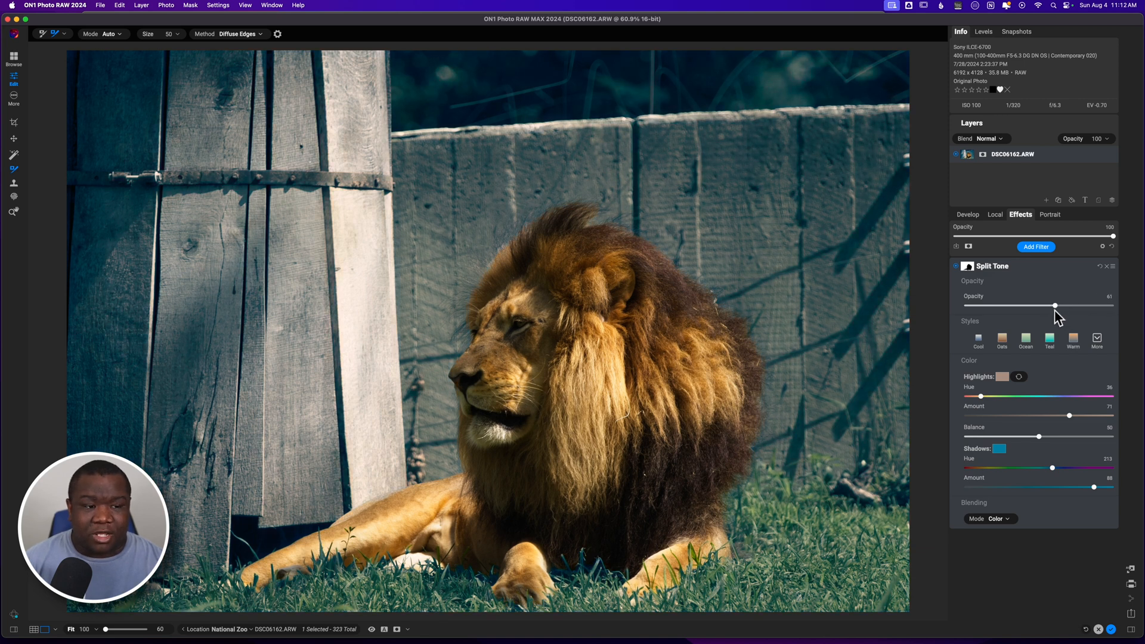
{"action": "left_click_drag", "start_coordinate": [1076, 305], "coordinate": [1094, 305]}
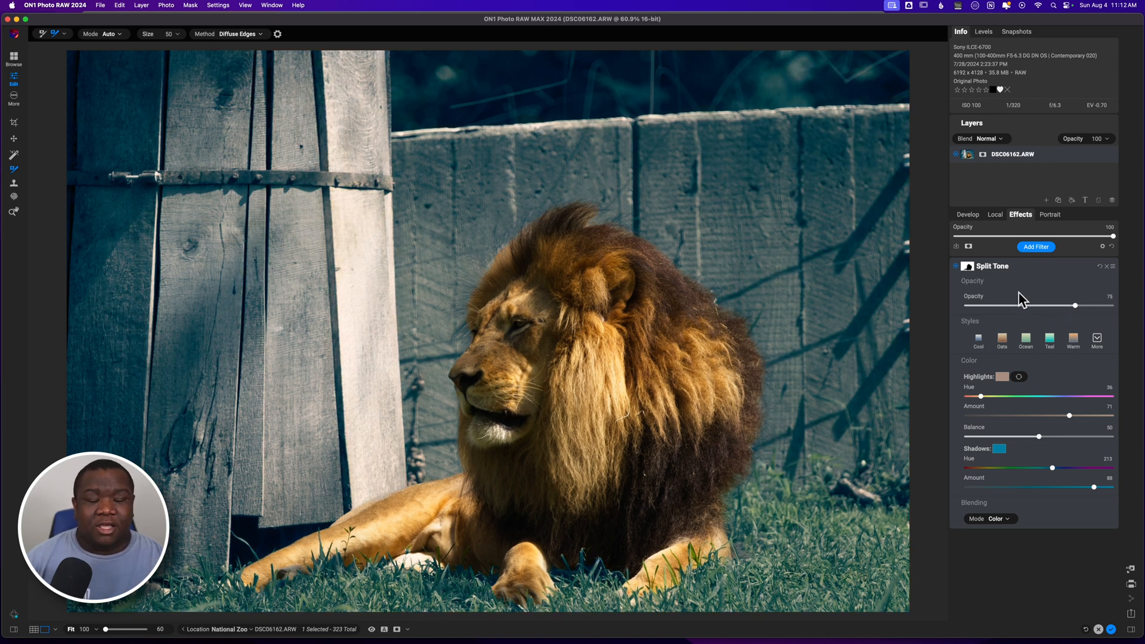
{"action": "mouse_move", "coordinate": [1023, 298]}
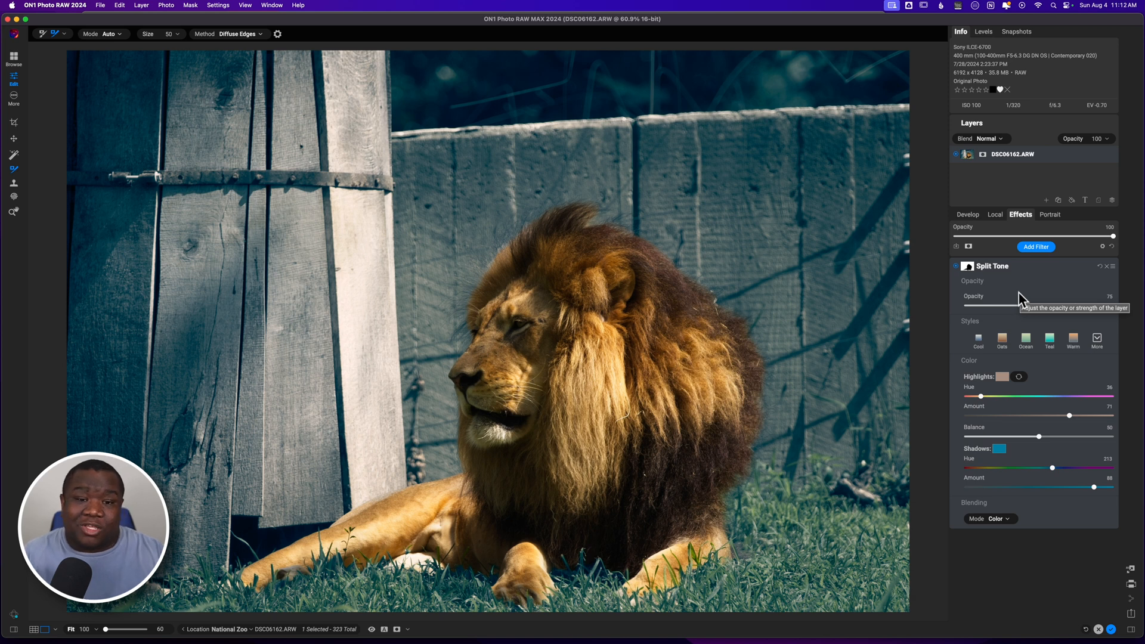
{"action": "mouse_move", "coordinate": [995, 329]}
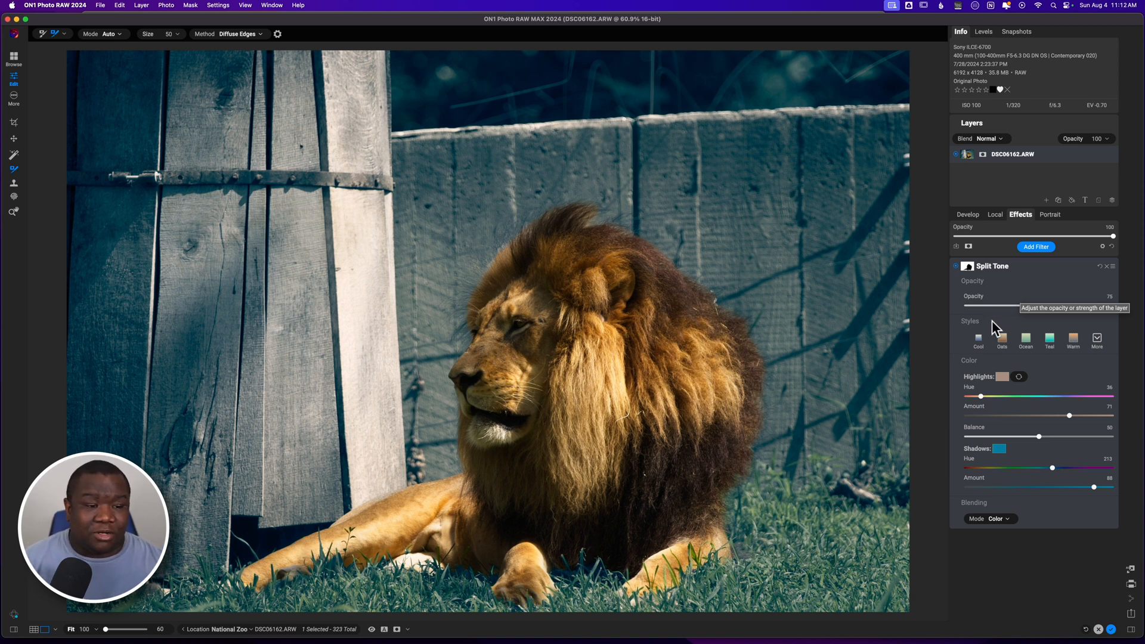
{"action": "left_click", "coordinate": [1002, 336]}
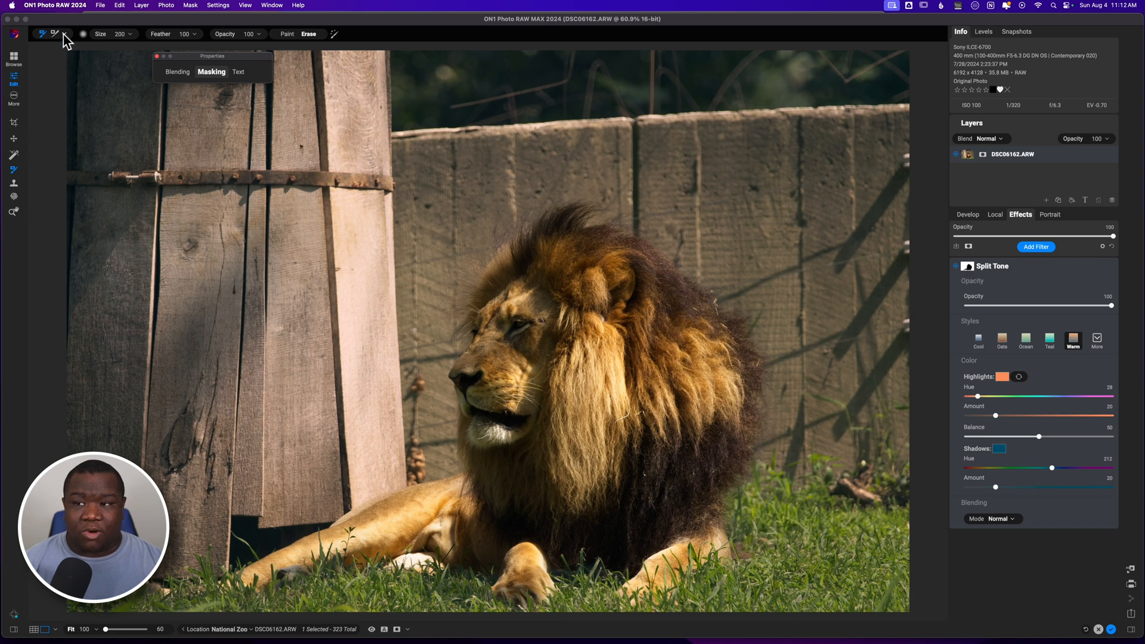
- Bring up the effect filters catalogue again via Add Filter in the Effects tab
{"action": "left_click", "coordinate": [64, 34]}
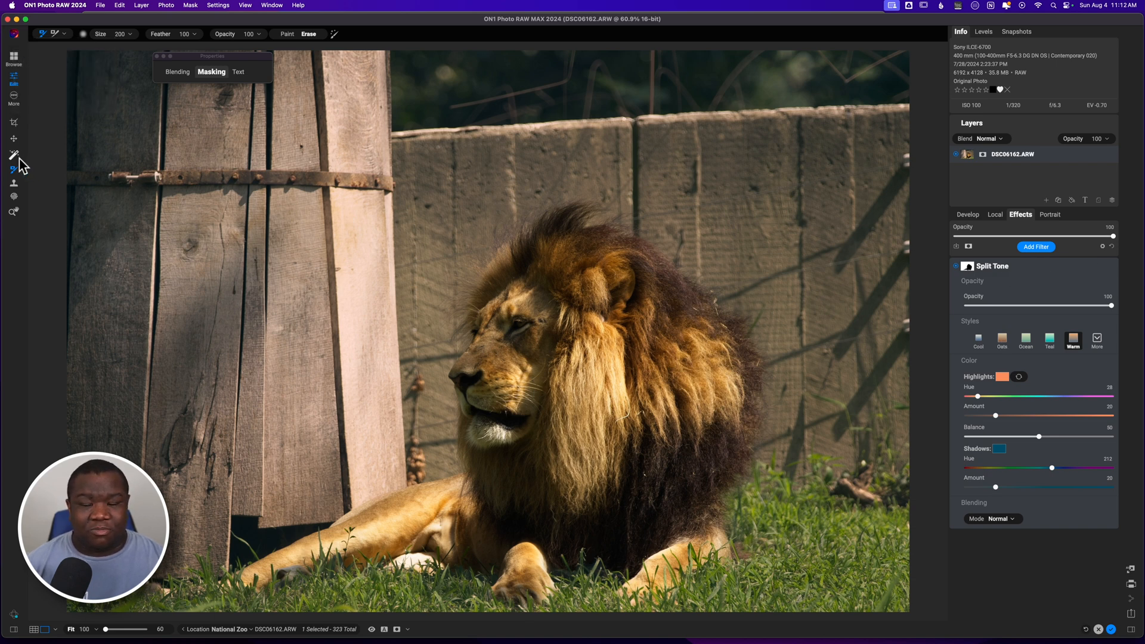
{"action": "mouse_move", "coordinate": [14, 153]}
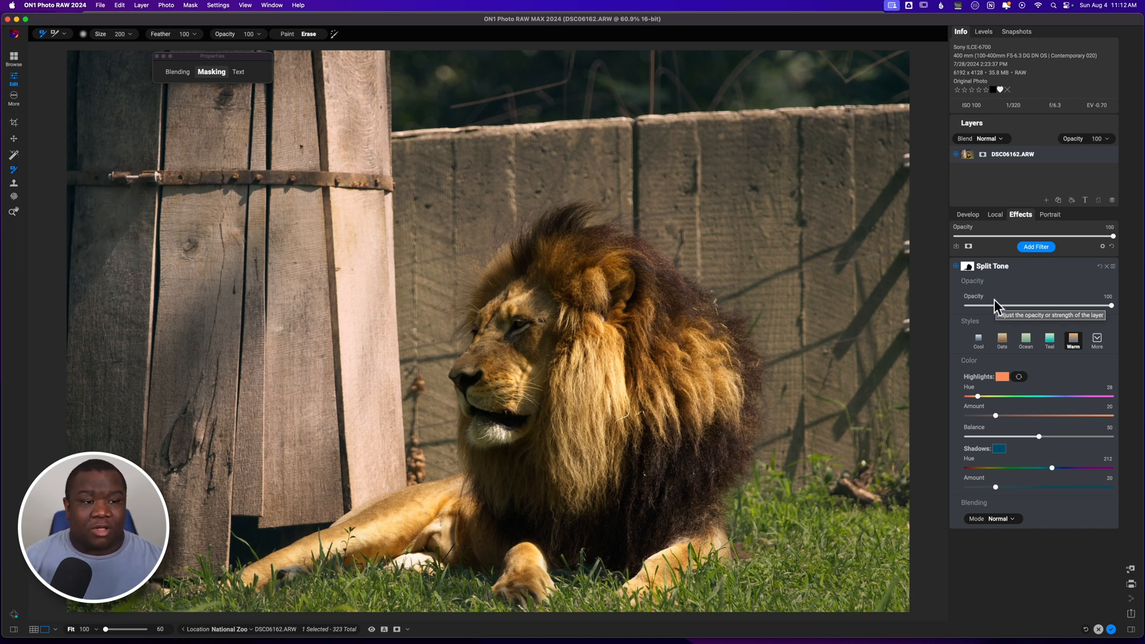
{"action": "left_click", "coordinate": [1035, 247]}
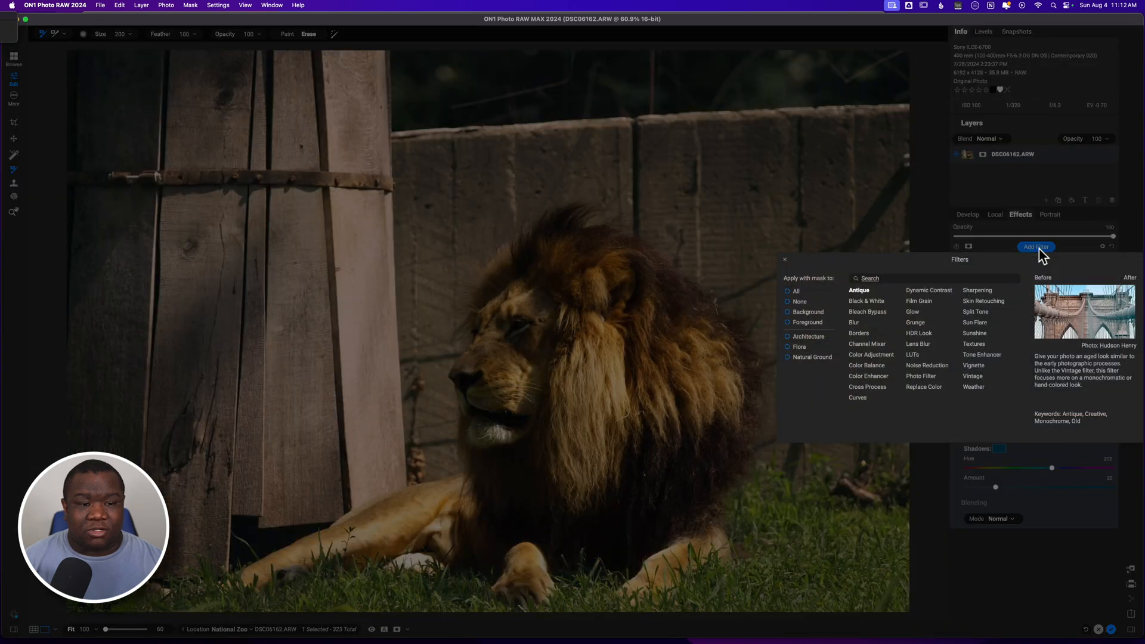